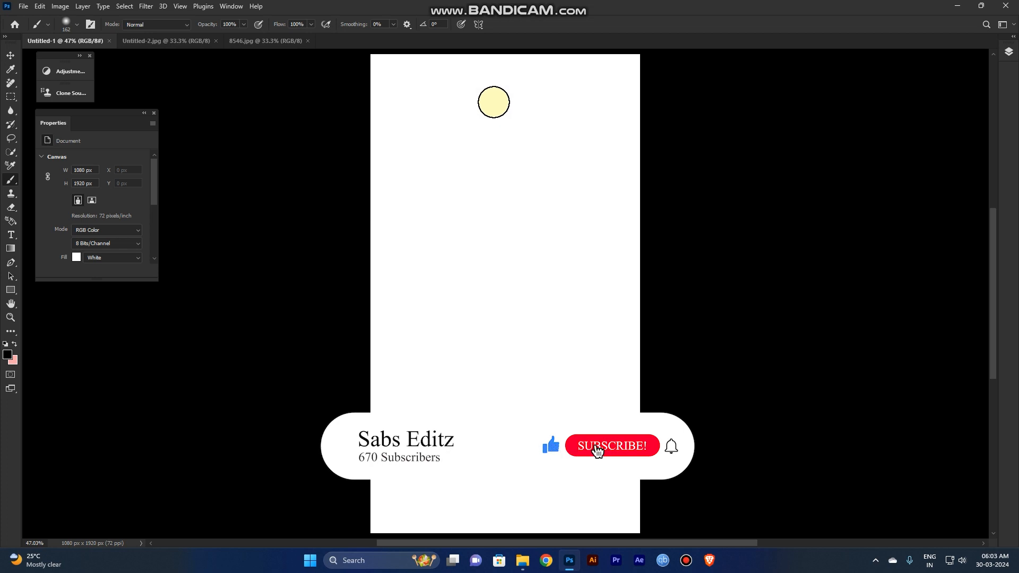
Bring the 8546.jpg model portrait document to the front
left_click(612, 445)
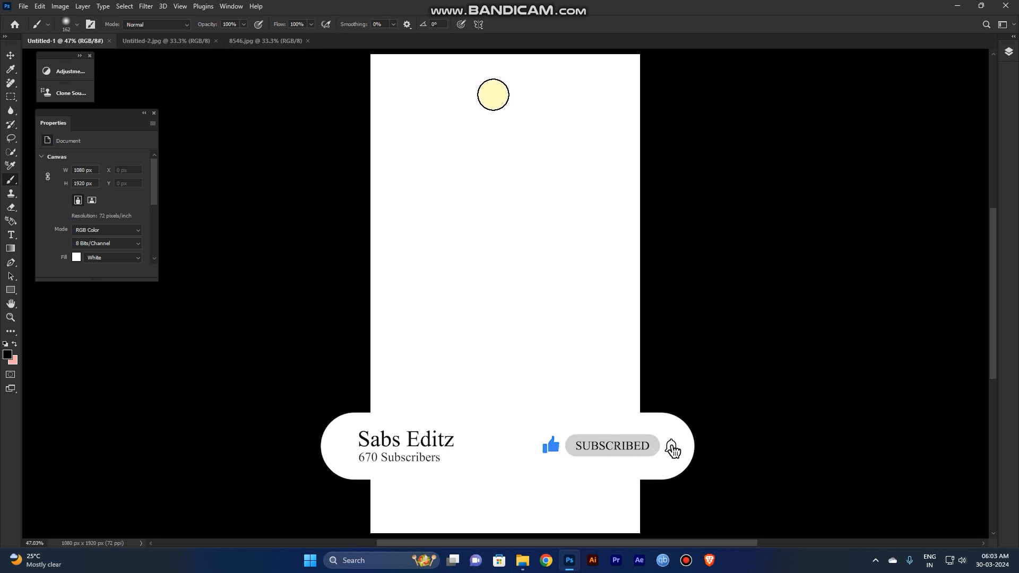
left_click(673, 448)
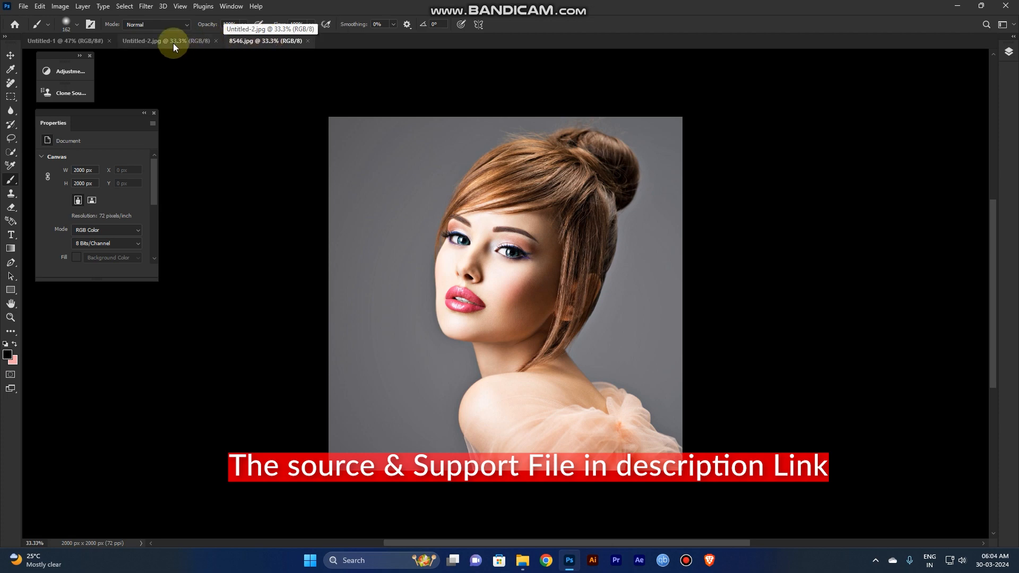
Place the Untitled-2 phone mockup onto the Untitled-1 canvas, aligned, on a layer named 'Phone'
left_click(159, 40)
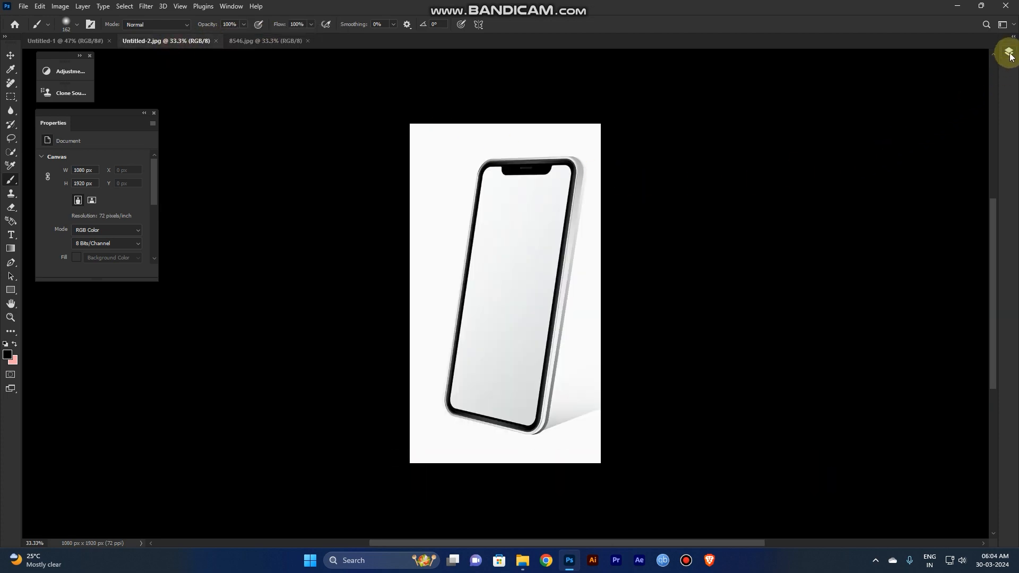
left_click(1008, 51)
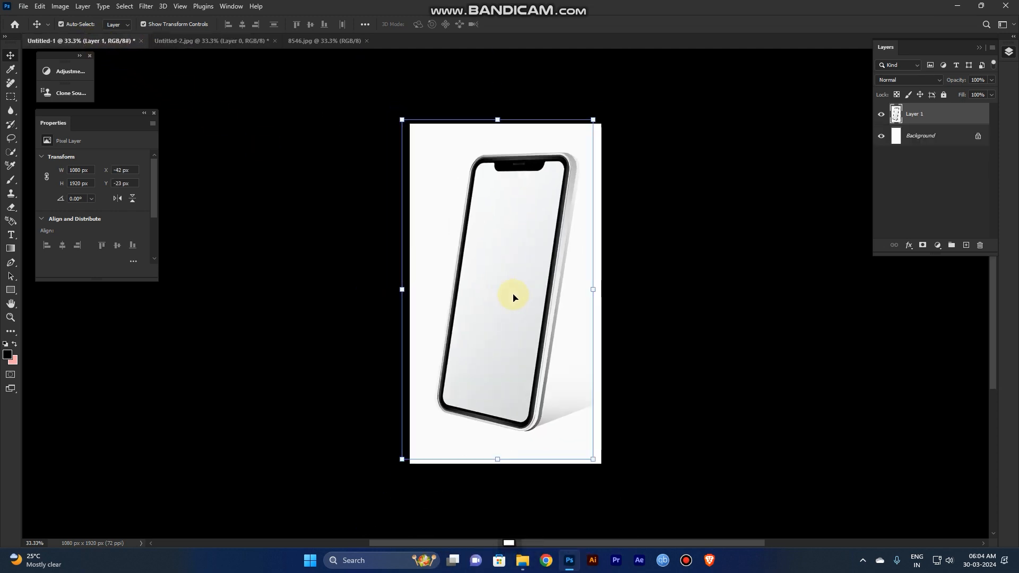
left_click_drag(513, 298, 692, 273)
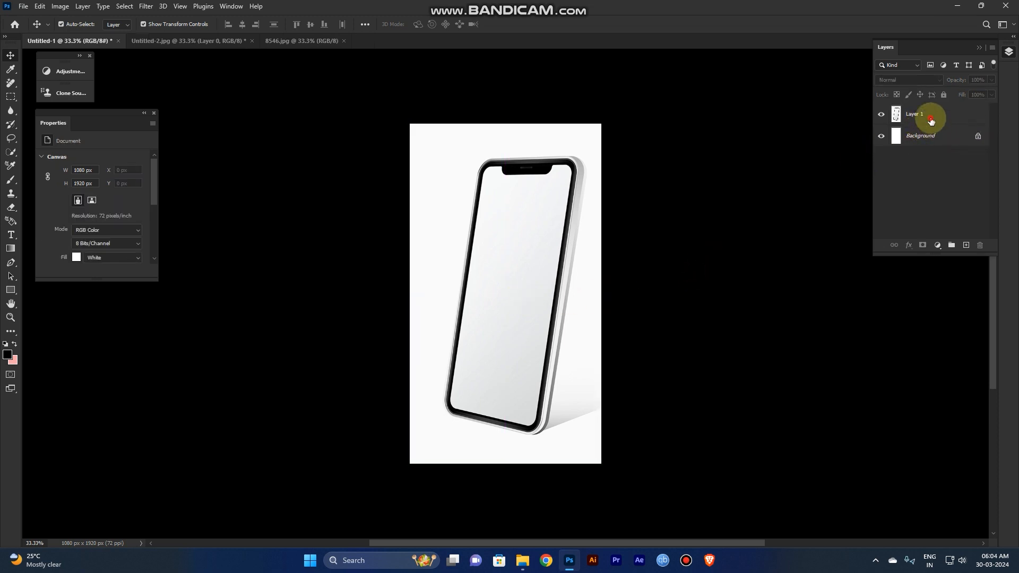
double_click(913, 114)
type("Phone")
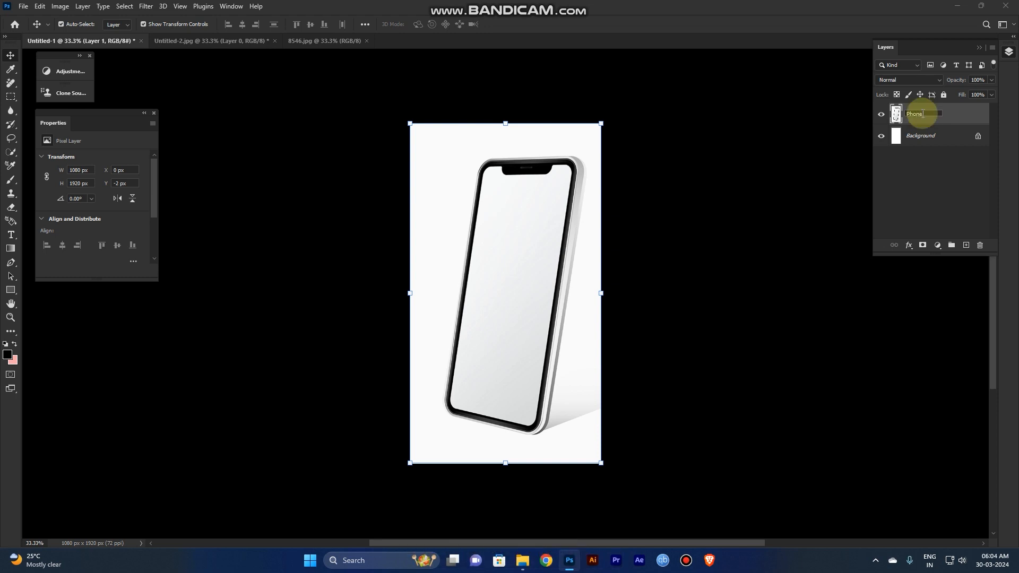
key("Enter")
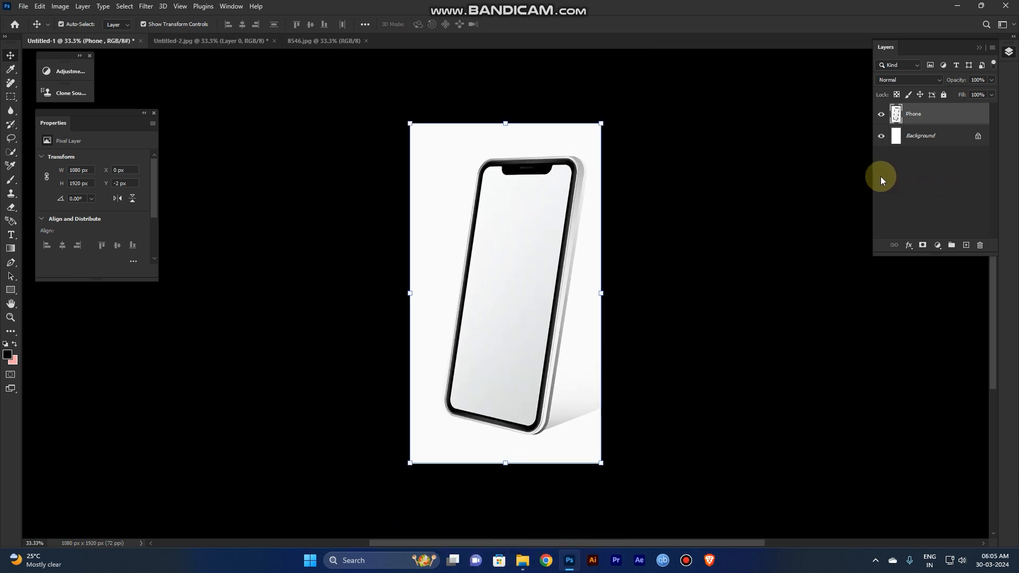
mouse_move(665, 211)
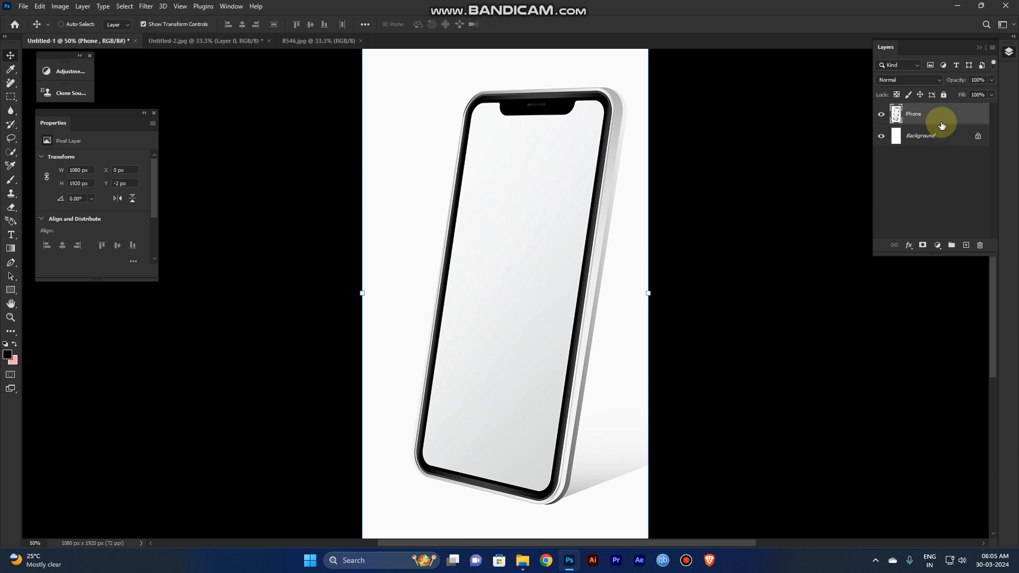
Duplicate the Phone layer with Ctrl+J and reselect the original Phone layer
key("Ctrl+J")
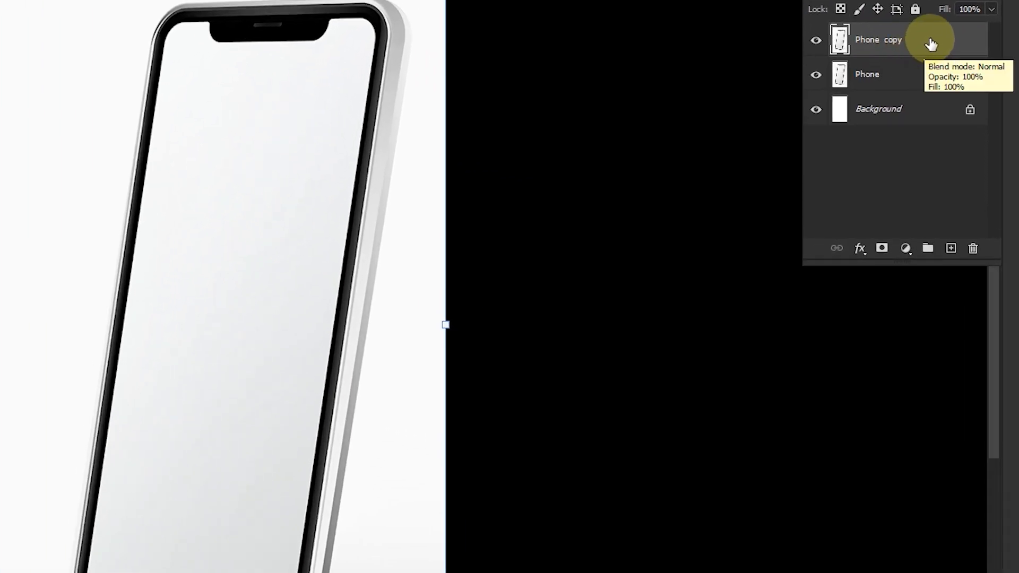
mouse_move(918, 90)
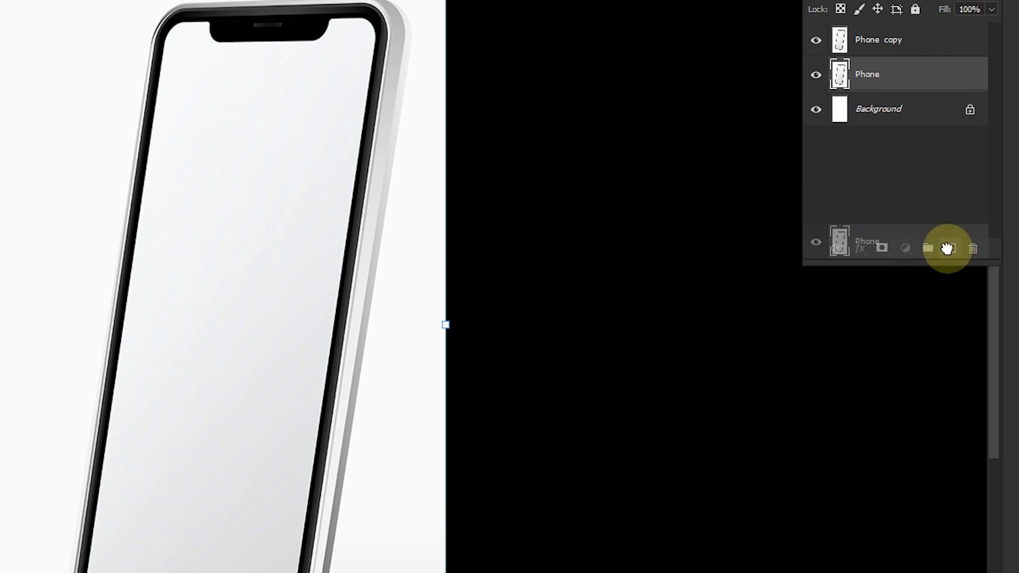
left_click(950, 248)
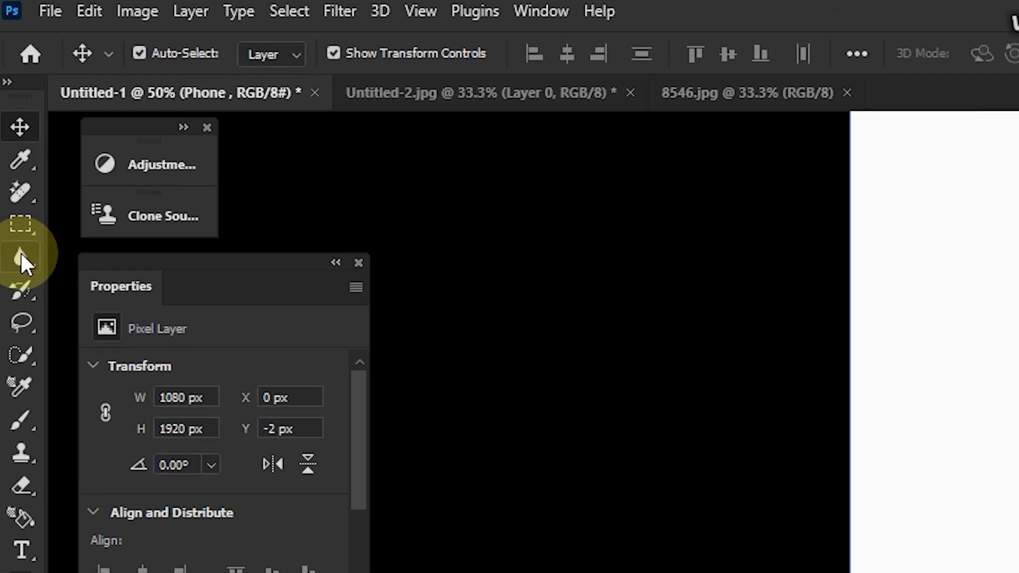
Mask Phone copy to the phone's blank screen and make the Phone layer visible
left_click(17, 351)
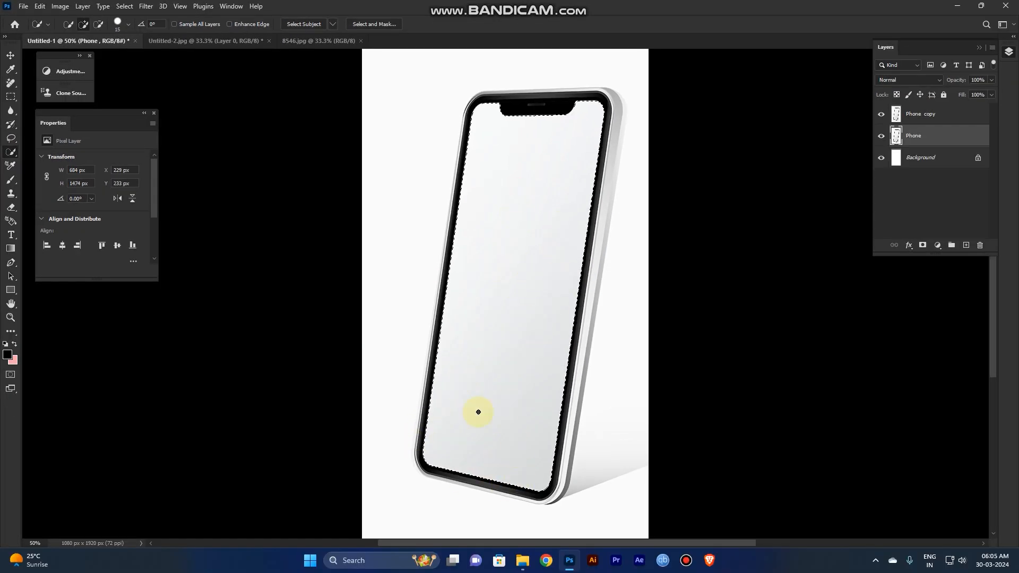
mouse_move(541, 264)
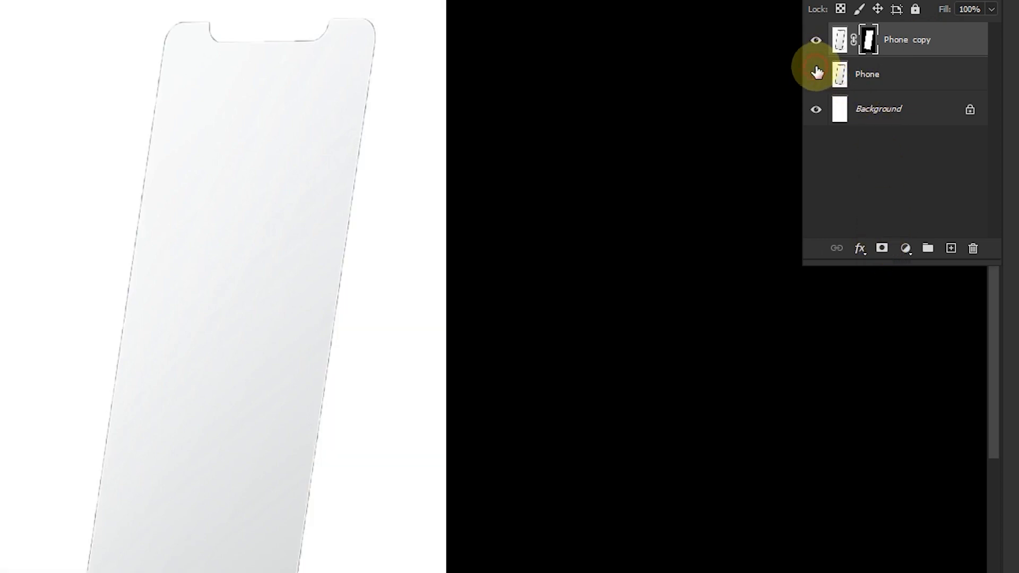
left_click(815, 74)
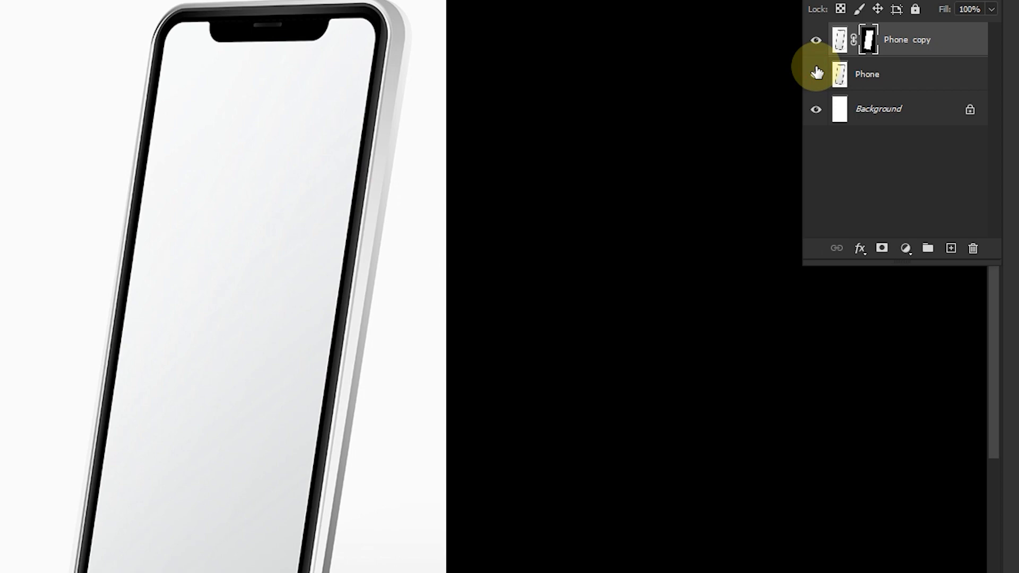
mouse_move(815, 71)
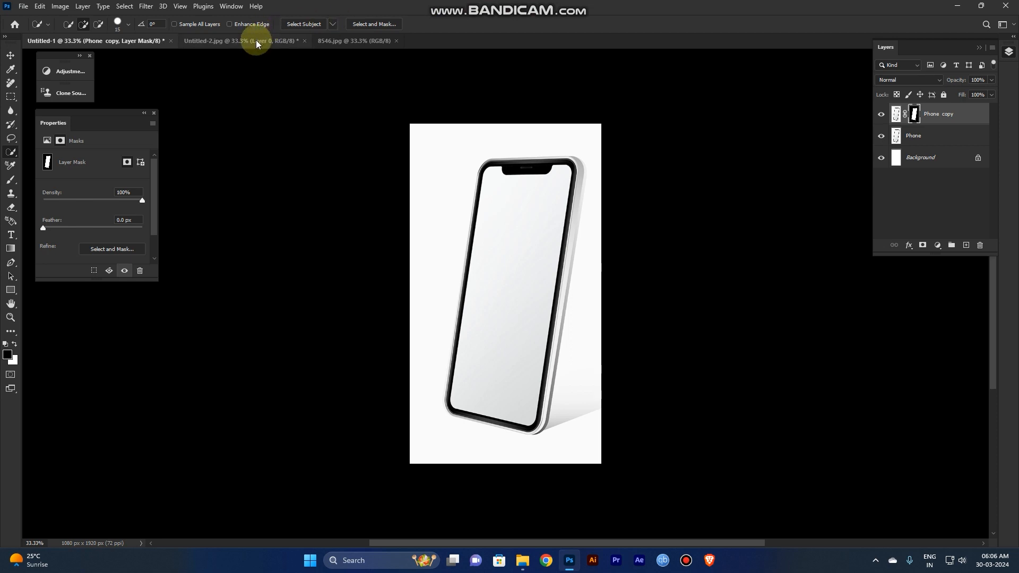
mouse_move(256, 45)
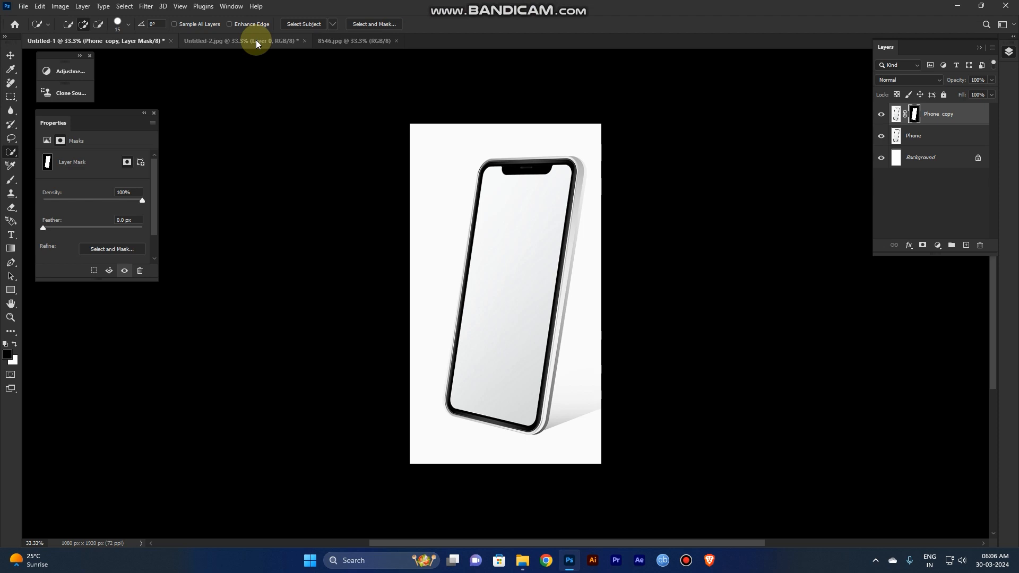
Copy the 8546.jpg portrait into the Untitled-1 mockup as Layer 1
left_click(257, 41)
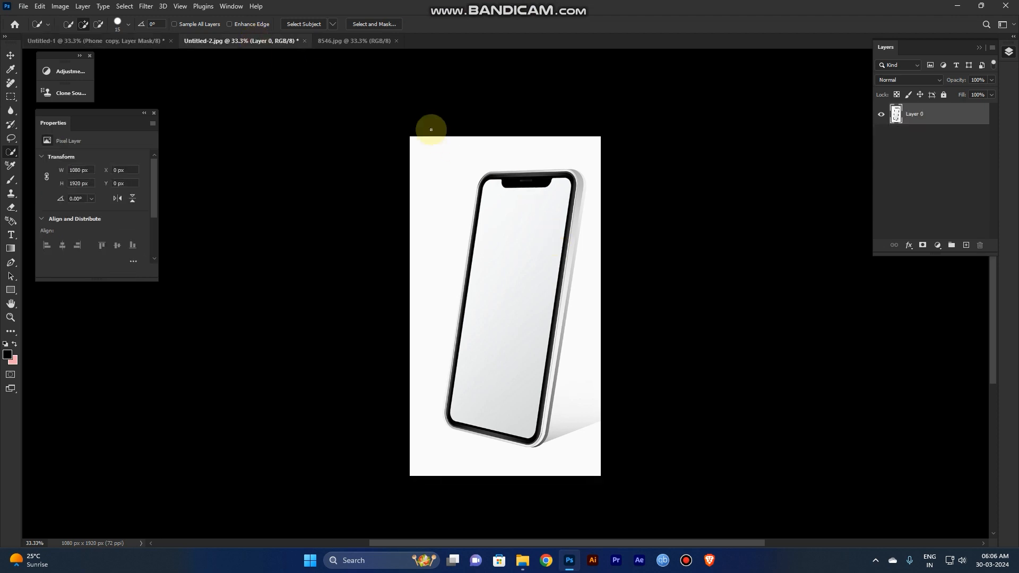
left_click(352, 40)
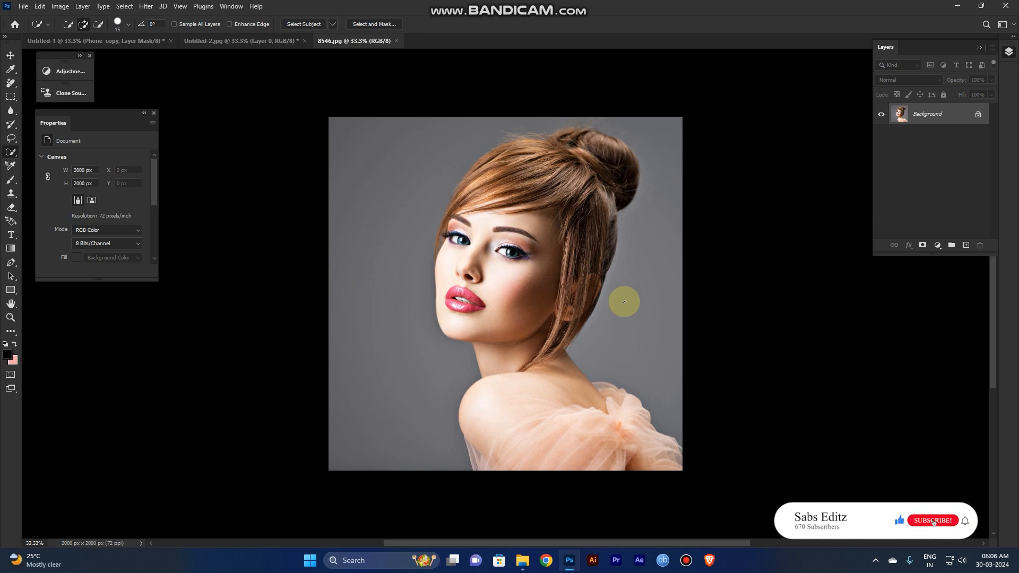
left_click(933, 520)
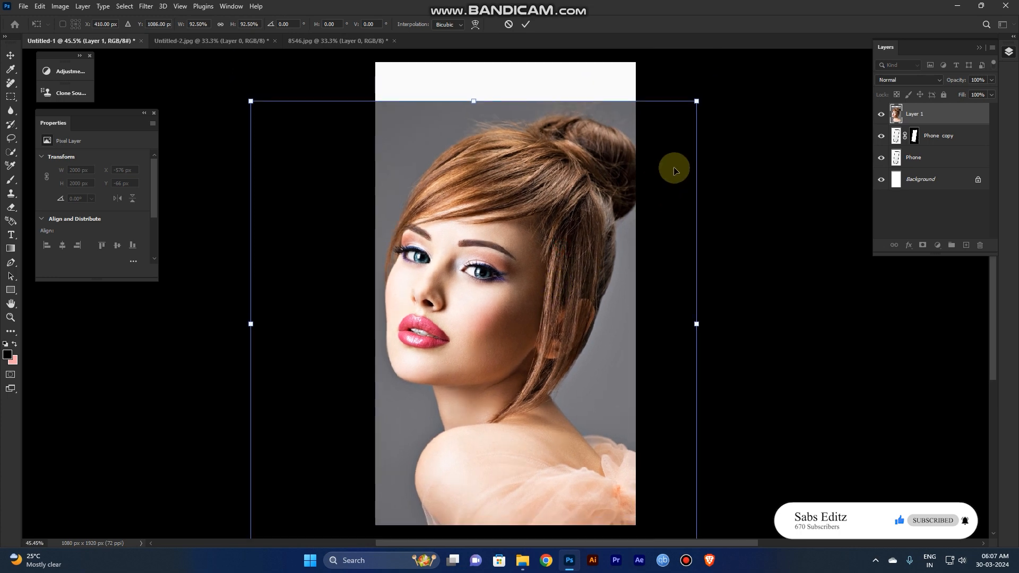
Shrink the portrait, flip it horizontally, and position it over the phone screen
left_click_drag(695, 101, 620, 175)
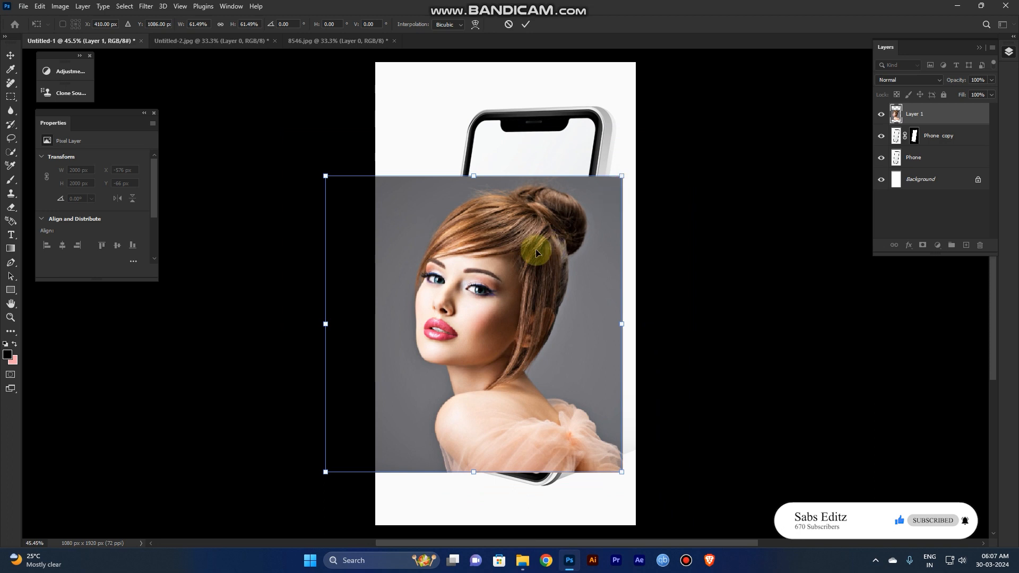
right_click(535, 253)
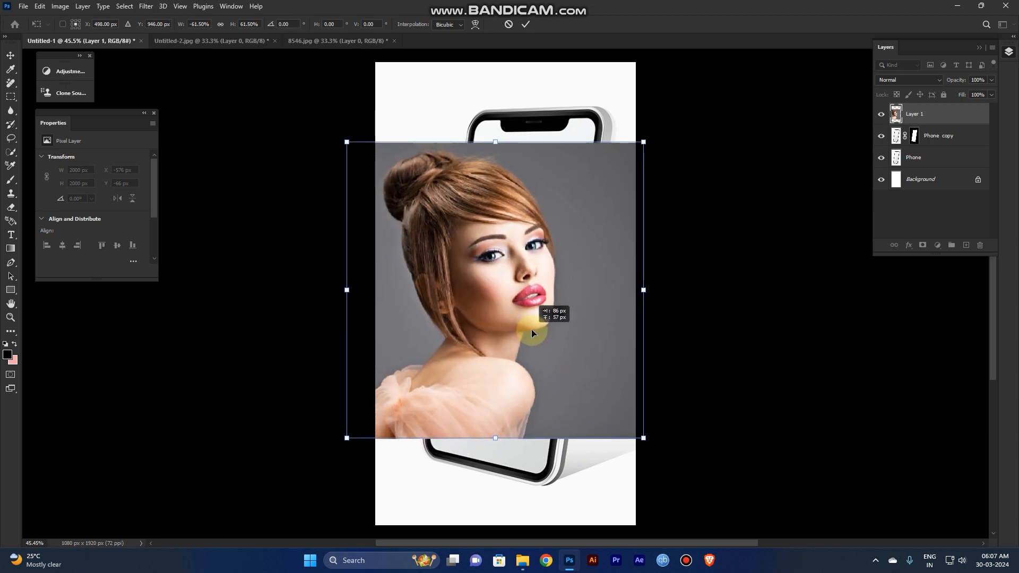
left_click_drag(531, 333, 555, 345)
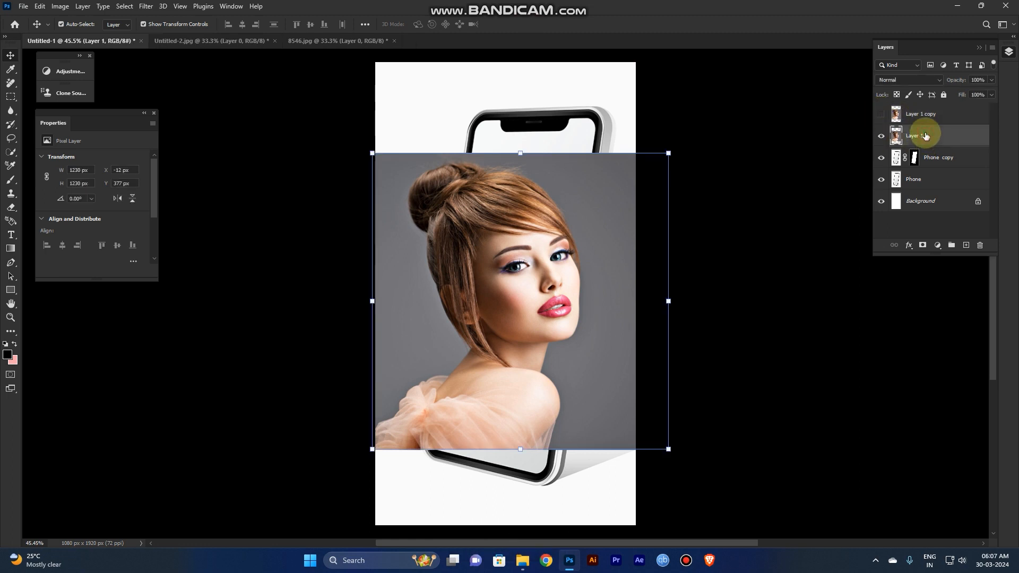
Rename Layer 1 to 'Pop Up' and Layer 1 copy to 'Pop Up 2'
double_click(916, 135)
type("MOdel")
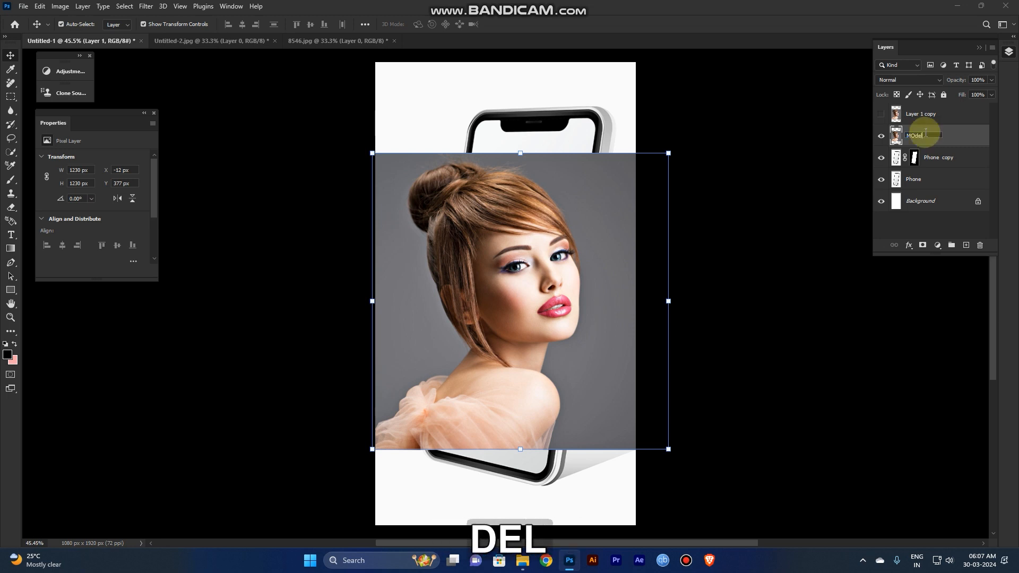
key("Backspace")
type("Pop U")
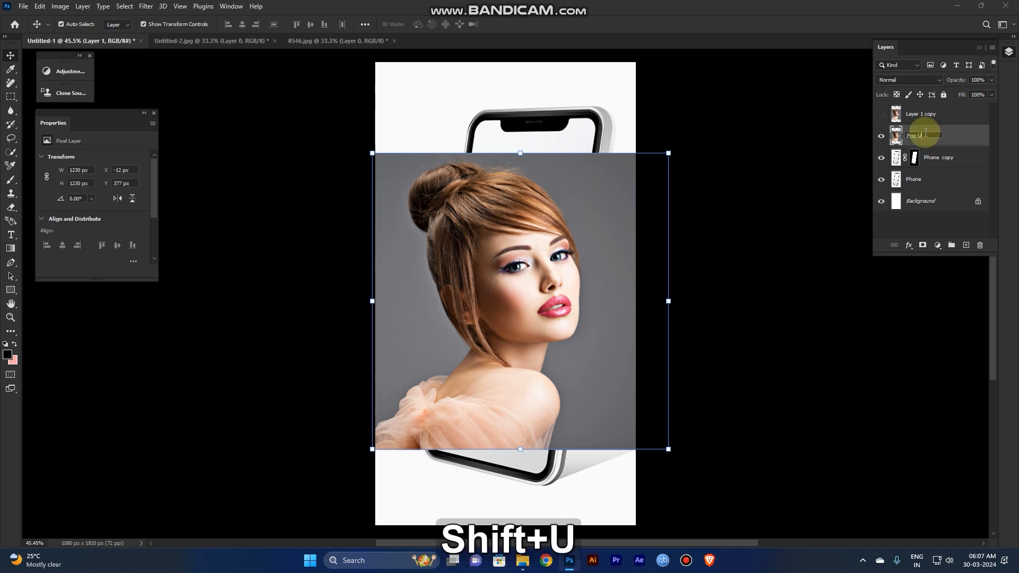
double_click(916, 136)
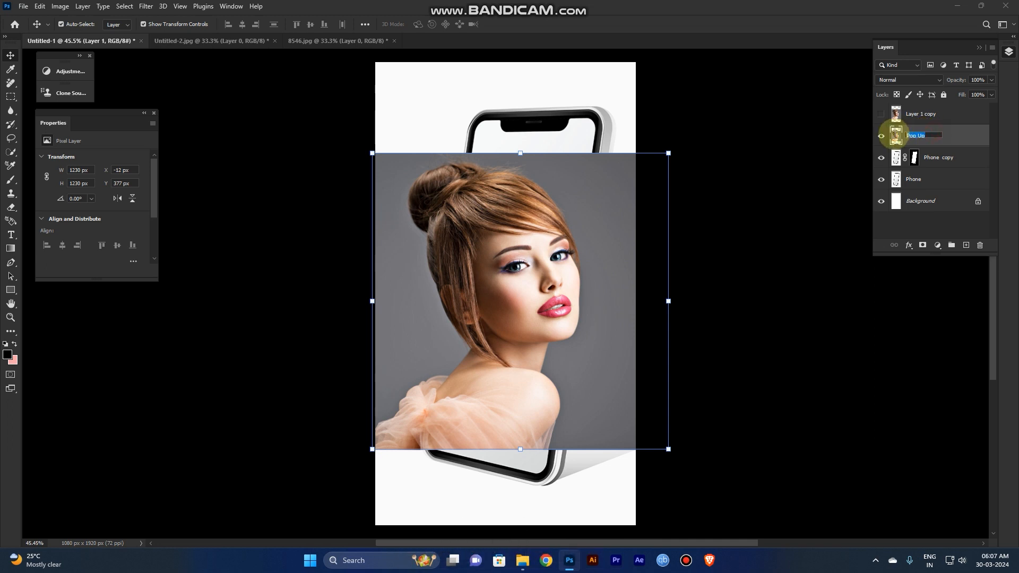
left_click(921, 114)
type("Pop Up 2")
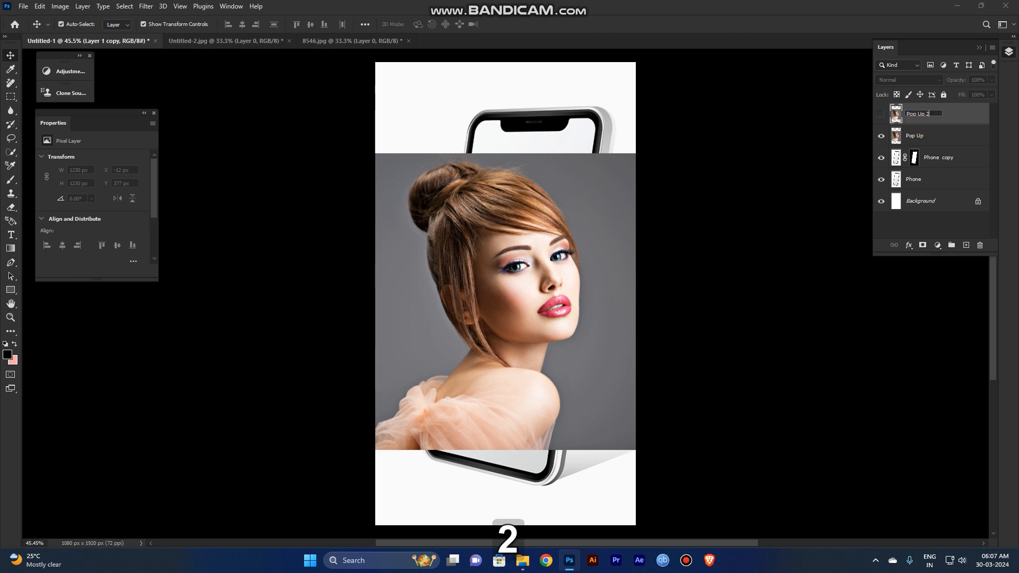
left_click(942, 137)
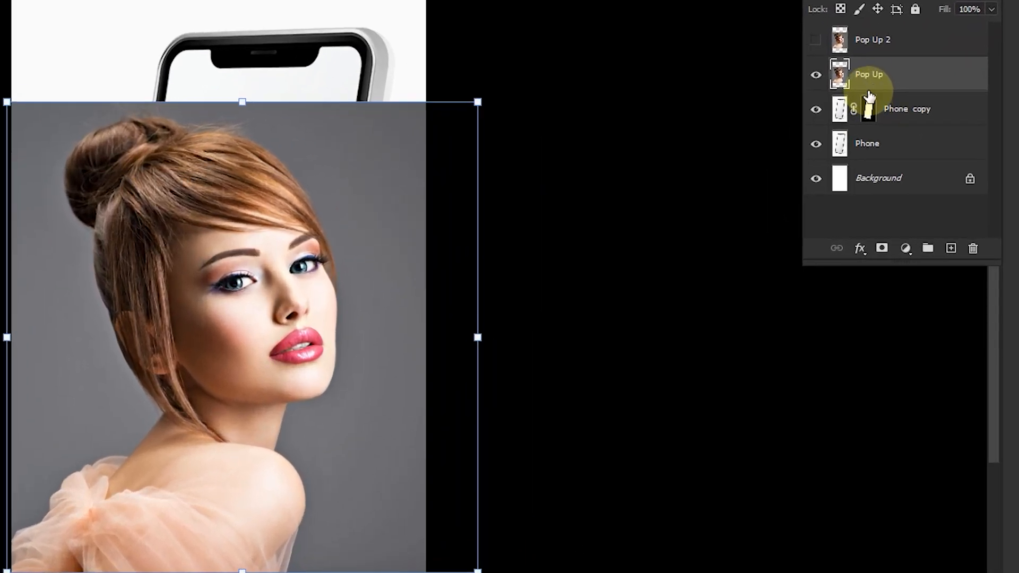
Clip the Pop Up portrait to the phone screen layer with Create Clipping Mask
right_click(868, 74)
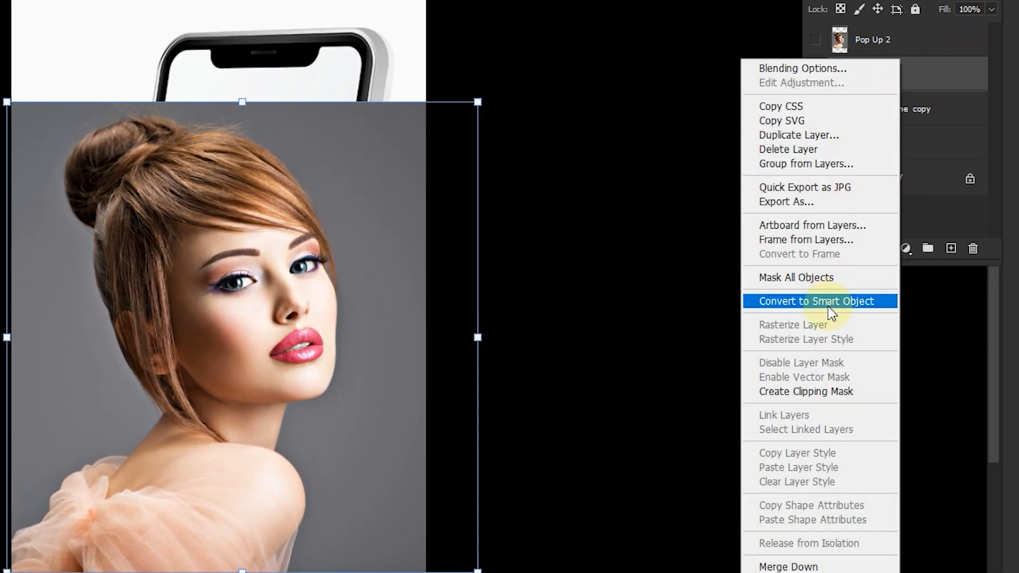
mouse_move(832, 393)
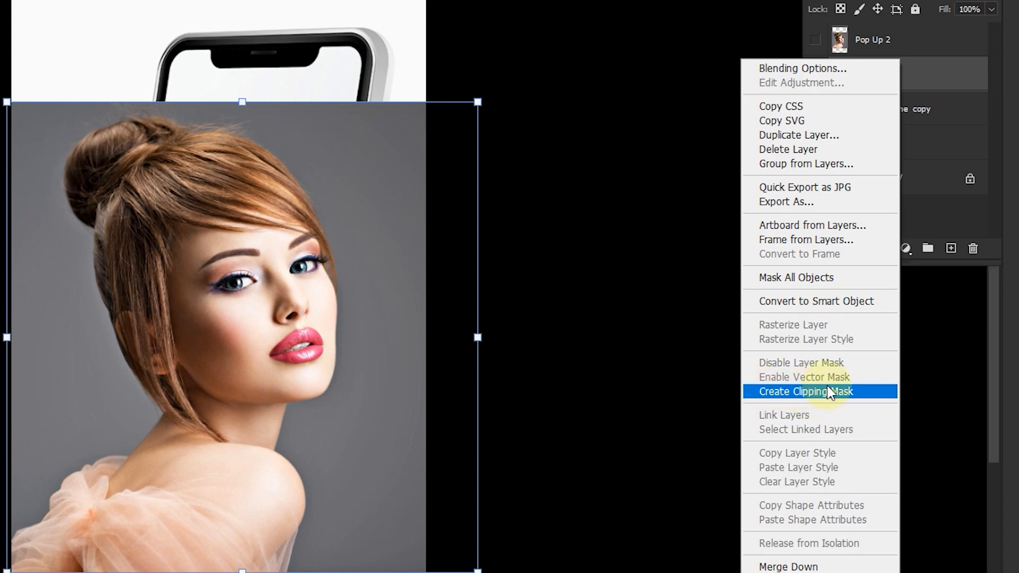
left_click(820, 392)
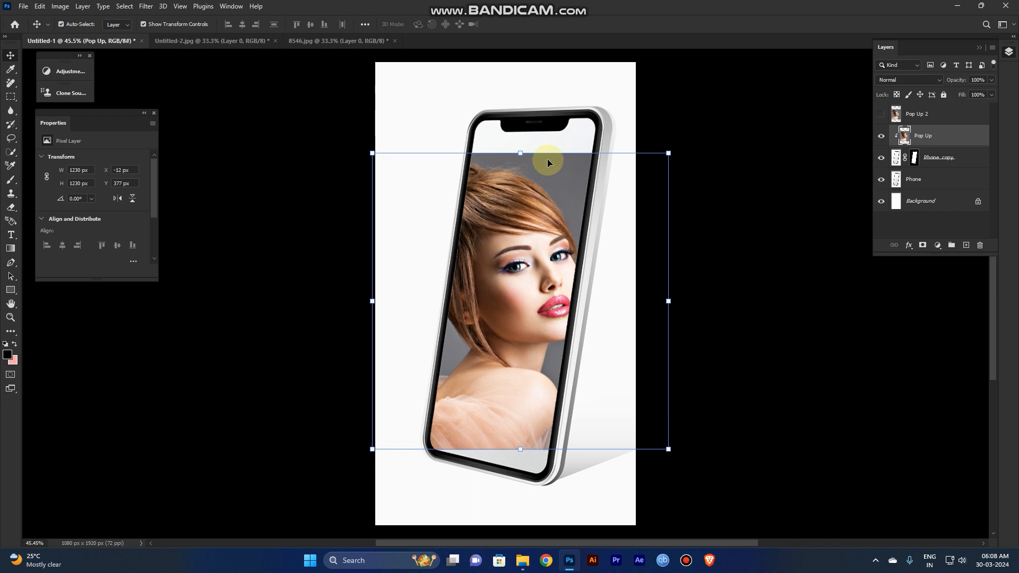
mouse_move(661, 162)
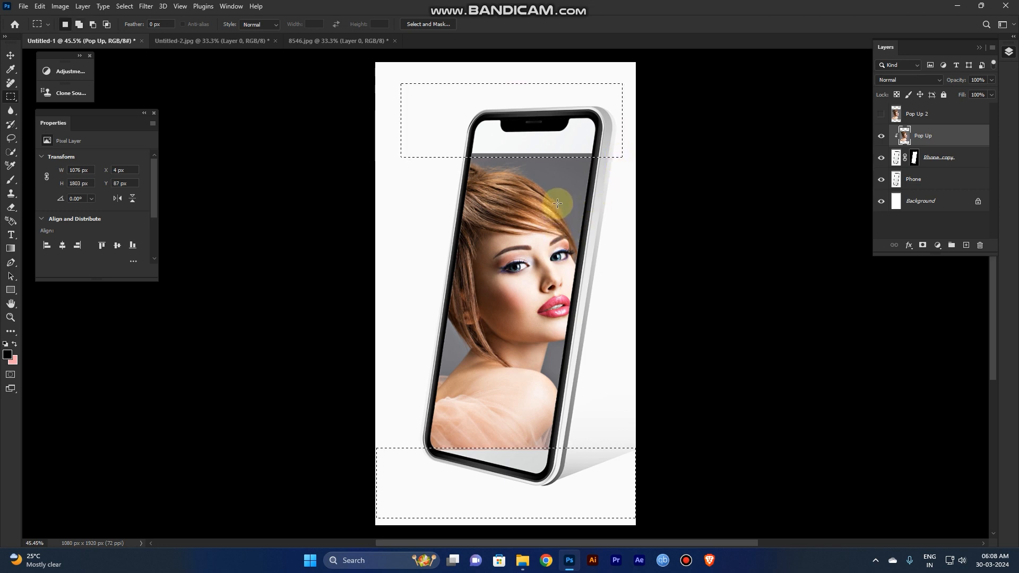
Content-aware fill the strips above and below the photo, then show Pop Up 2
right_click(557, 203)
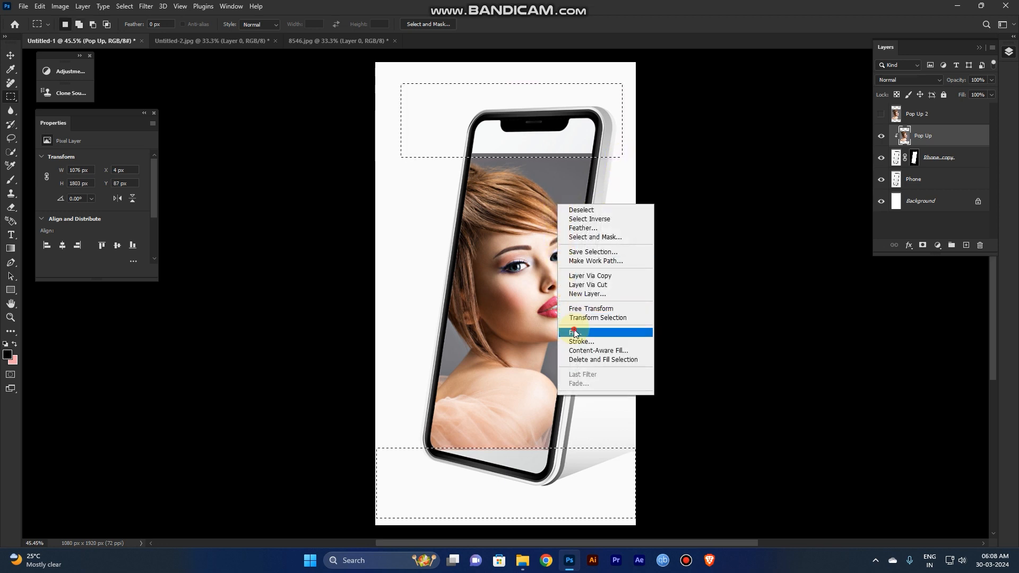
left_click(576, 332)
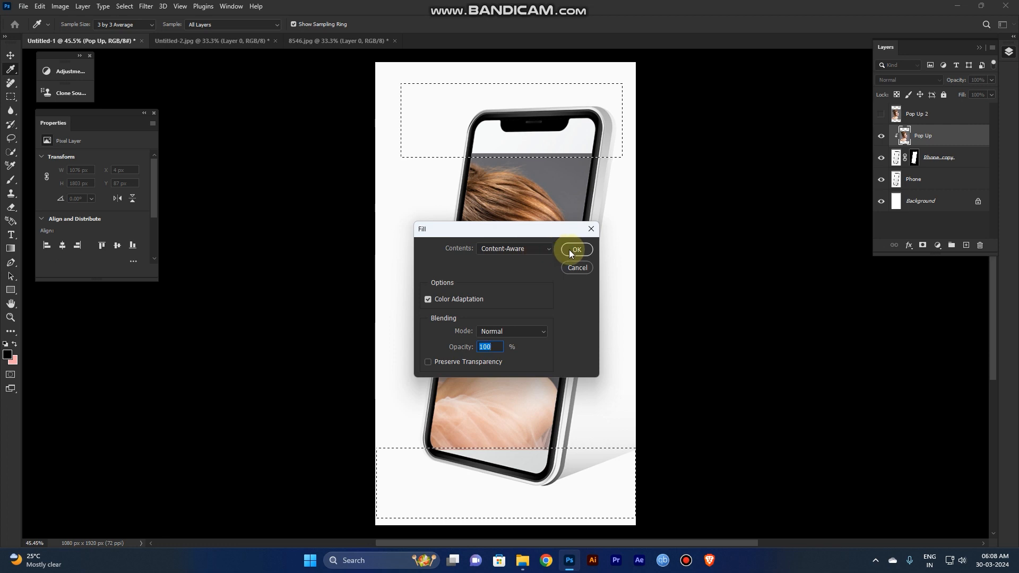
left_click(575, 250)
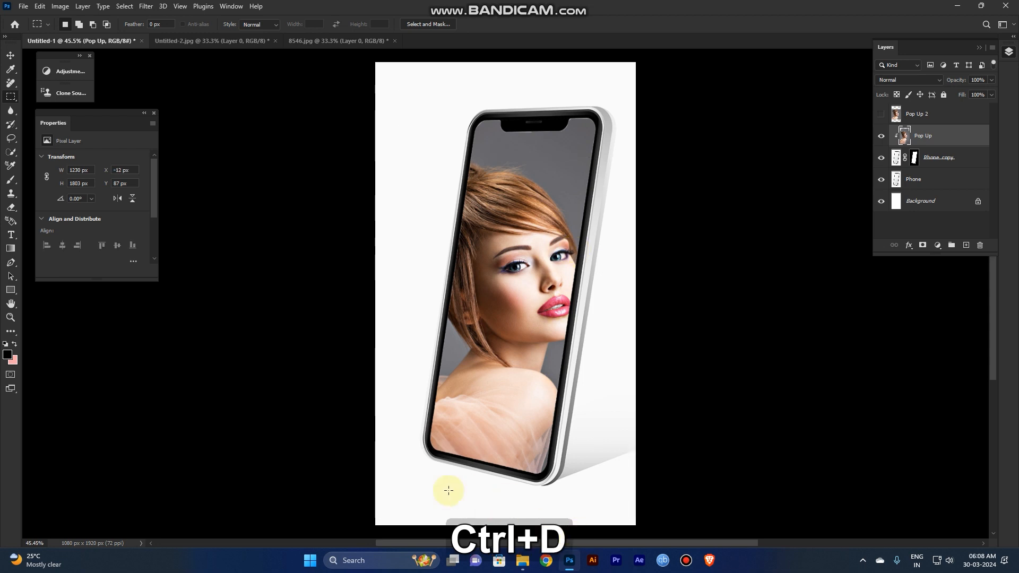
key("Ctrl+Z")
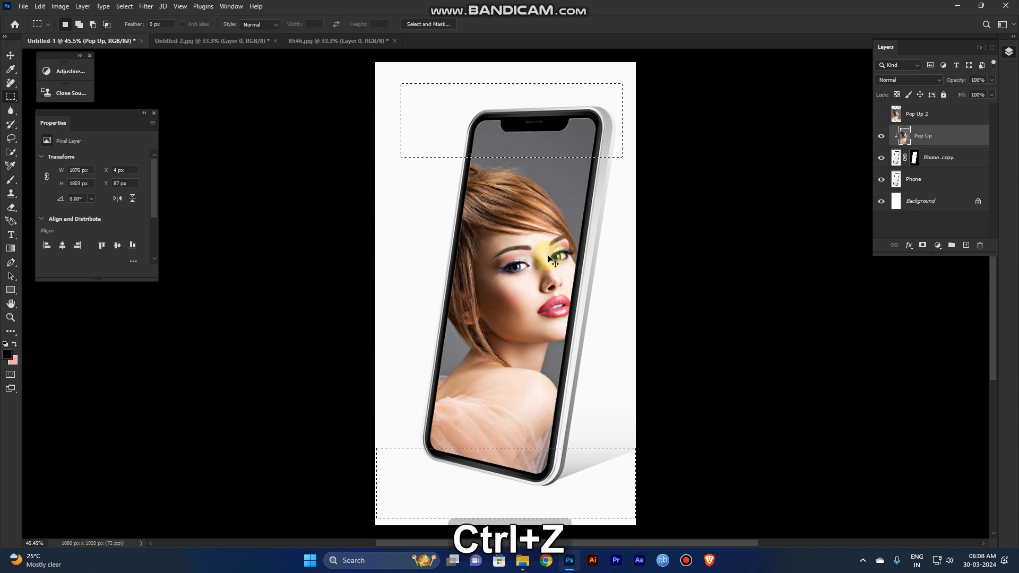
key("Ctrl+Shift+Z")
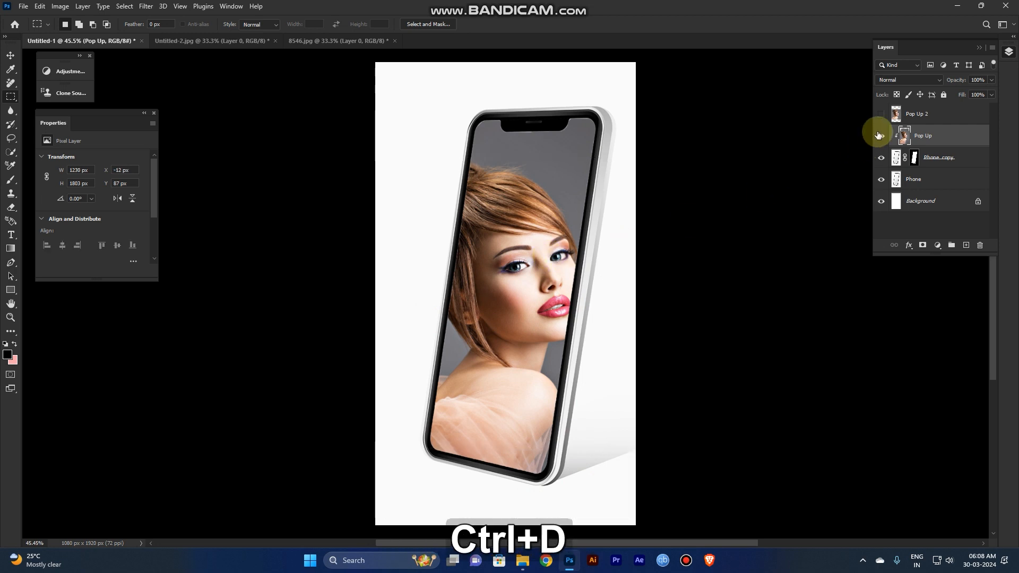
left_click(881, 114)
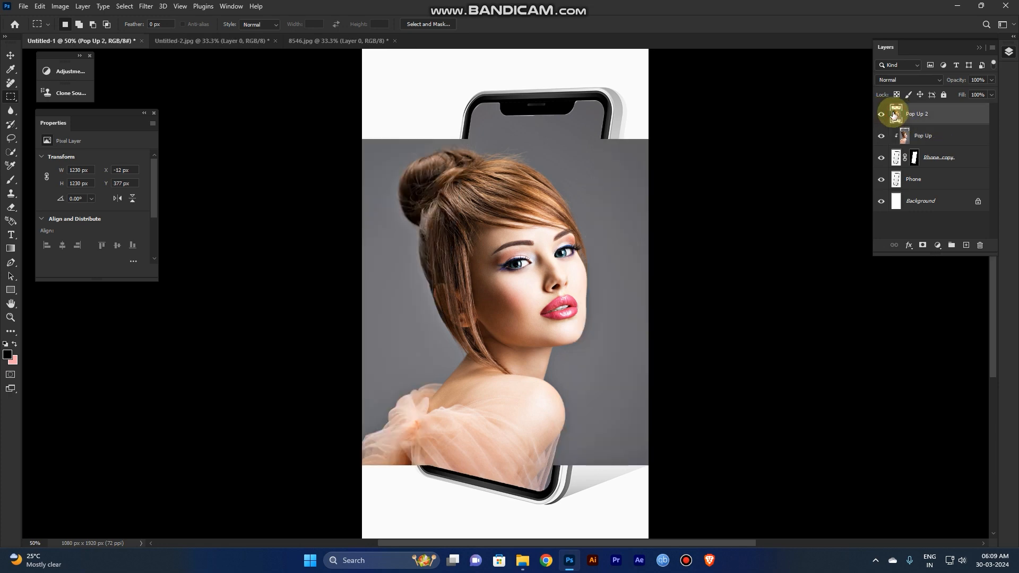
Mask Pop Up 2 to just the model using Select > Subject
left_click(881, 113)
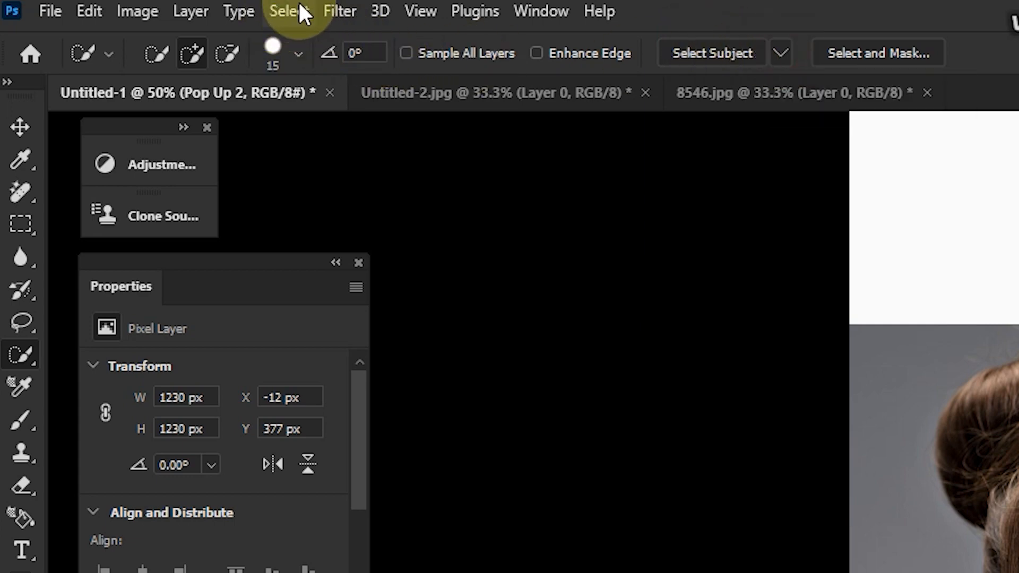
left_click(289, 11)
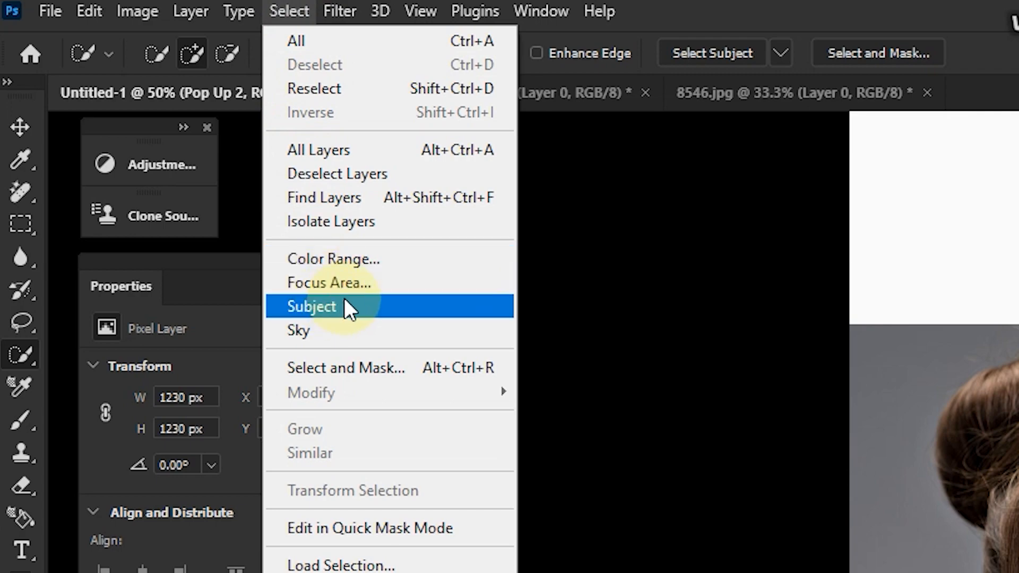
left_click(311, 306)
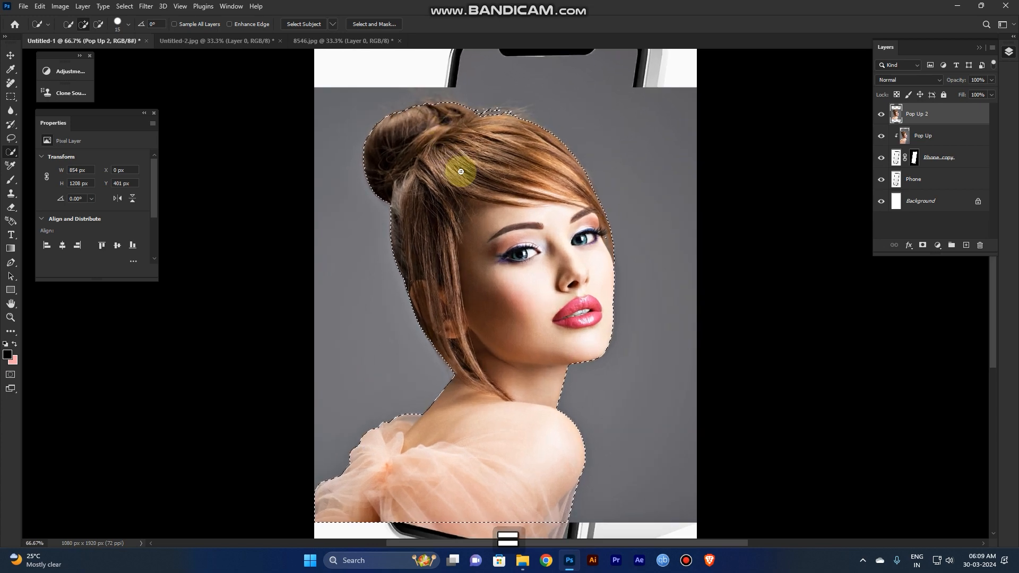
key("space")
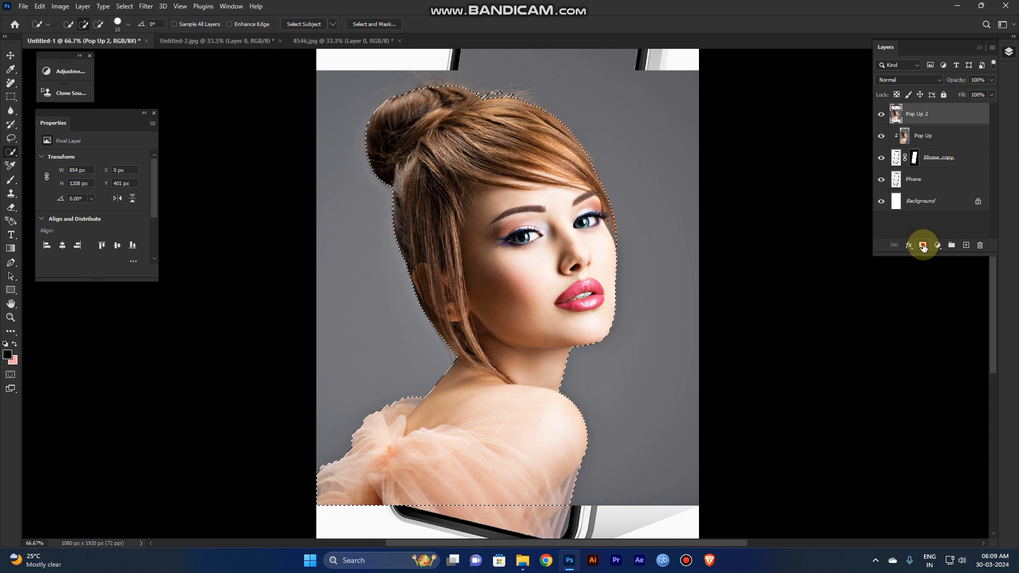
left_click(922, 244)
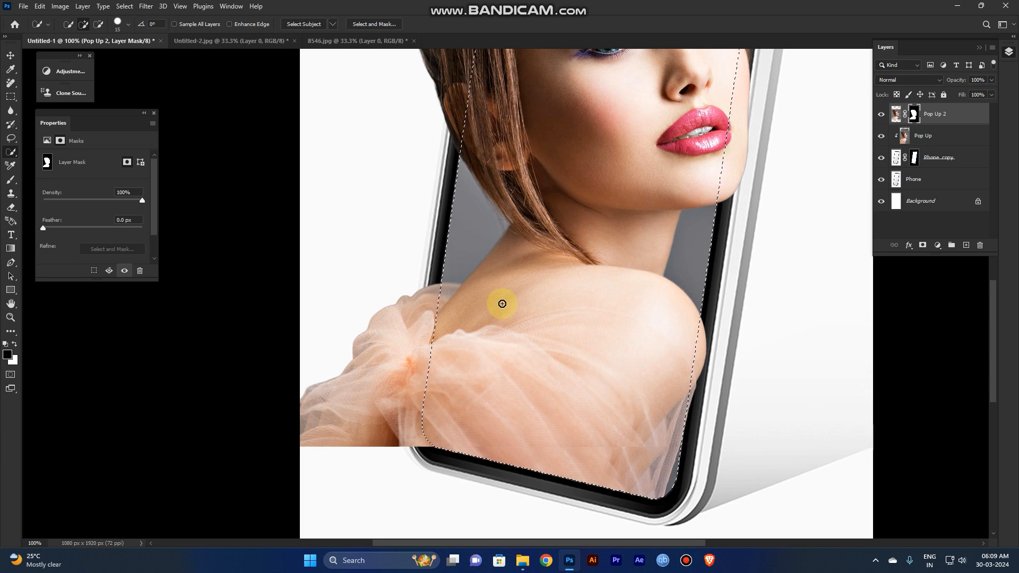
Feather the phone-screen selection by 0.3 pixels
key("Ctrl+Shift+I")
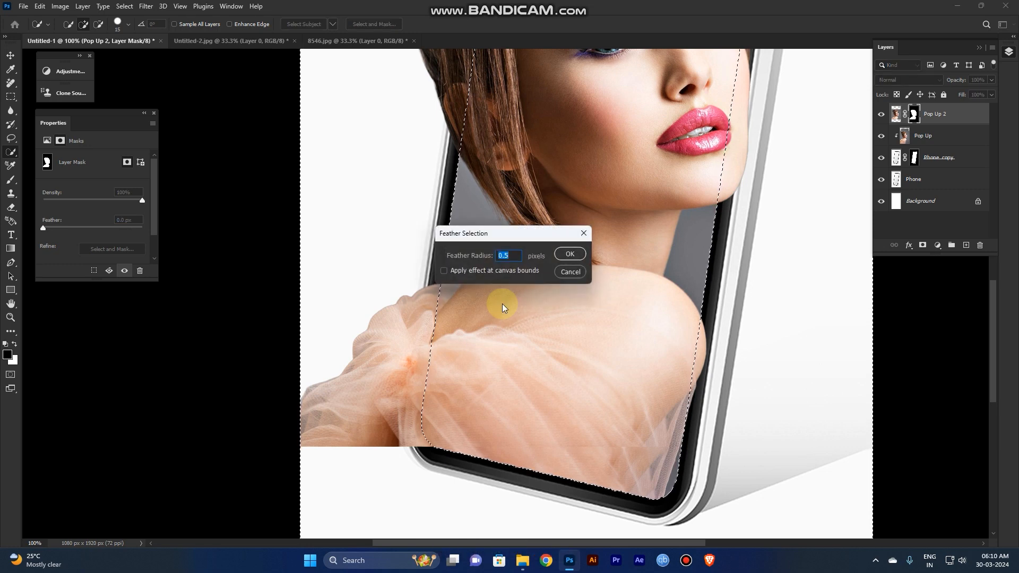
left_click(509, 256)
type(".3")
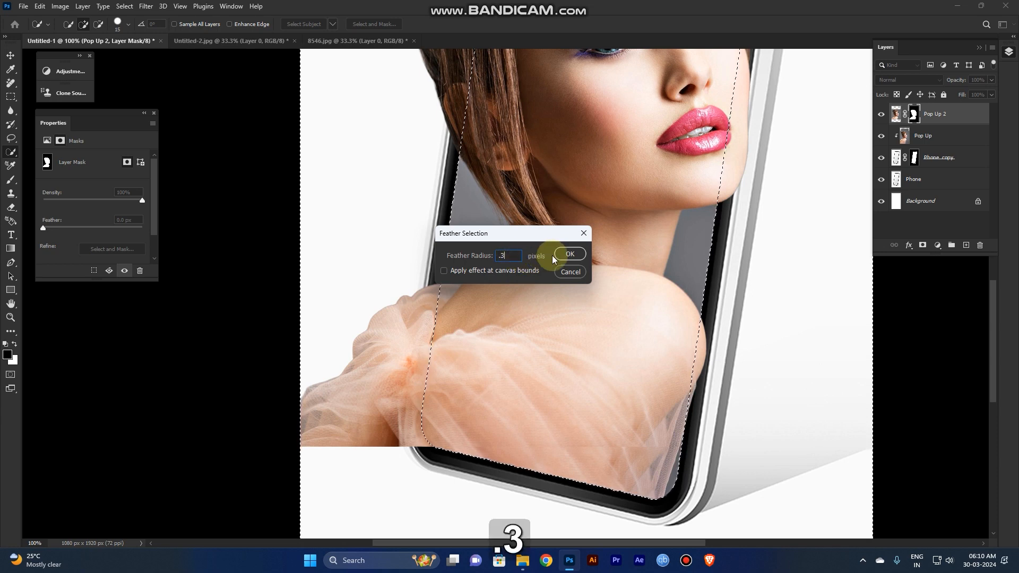
left_click(570, 254)
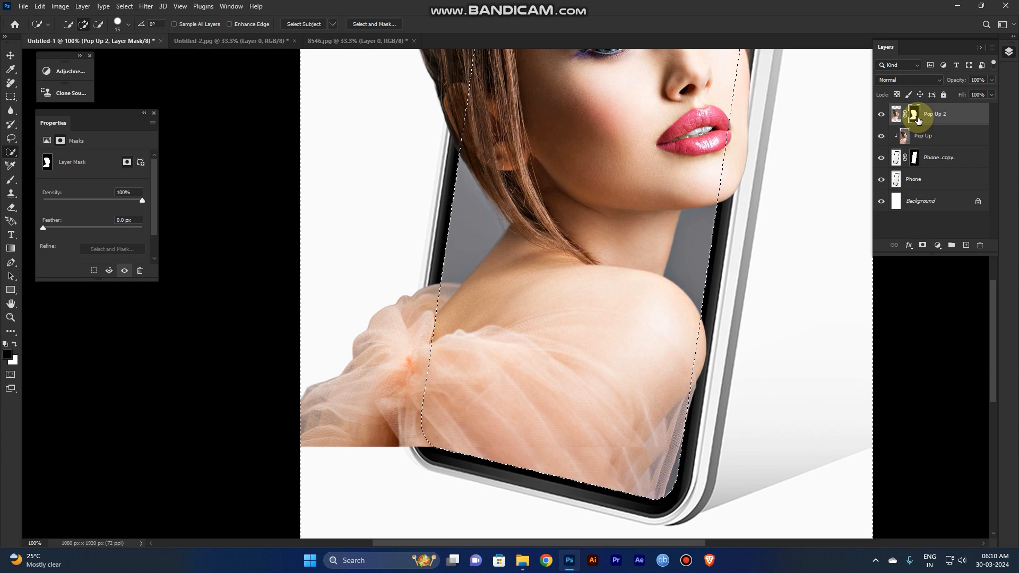
Paint black on the Pop Up 2 mask to hide the shoulders and fabric outside the phone
key("b")
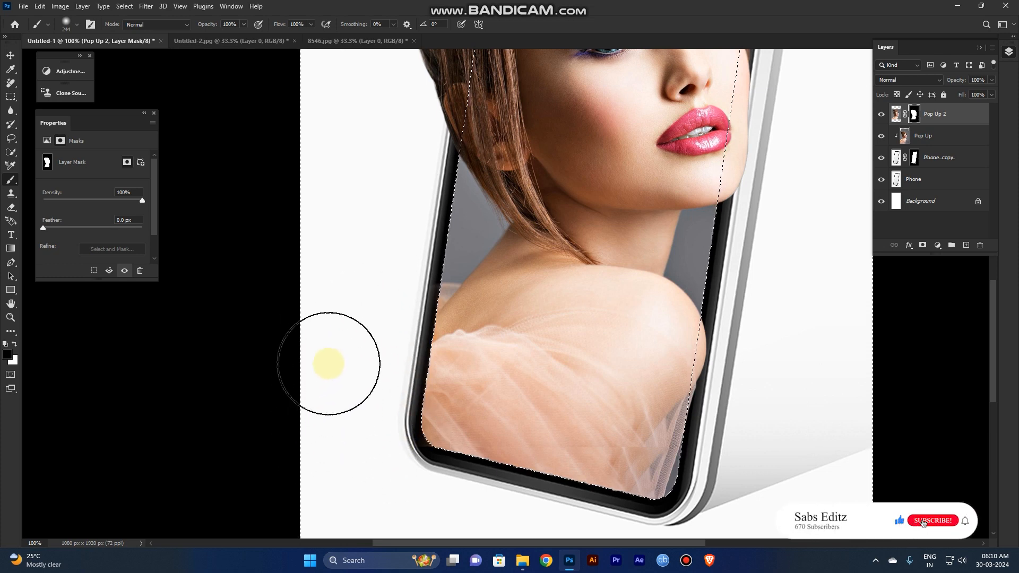
left_click(932, 520)
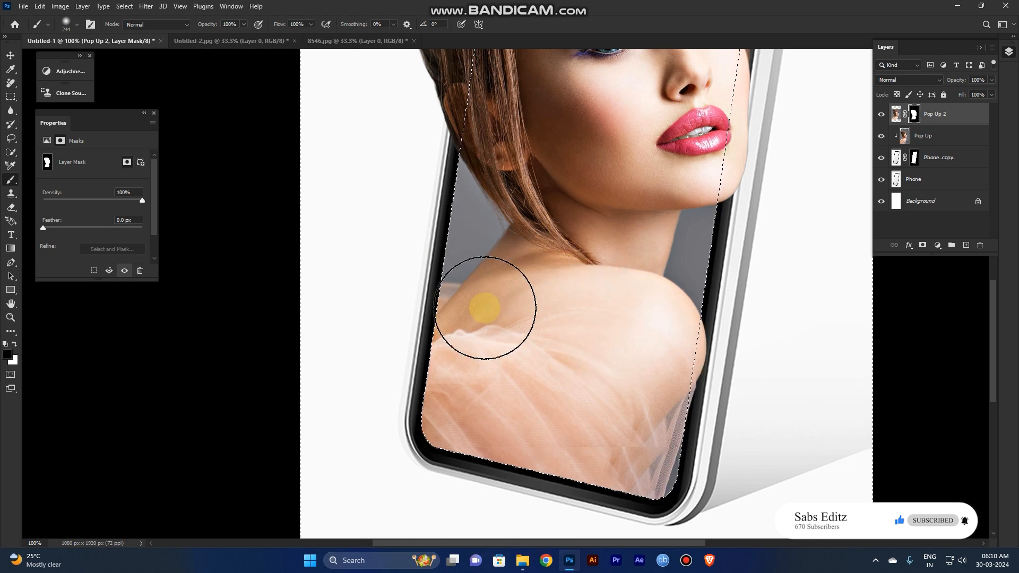
left_click_drag(484, 307, 552, 281)
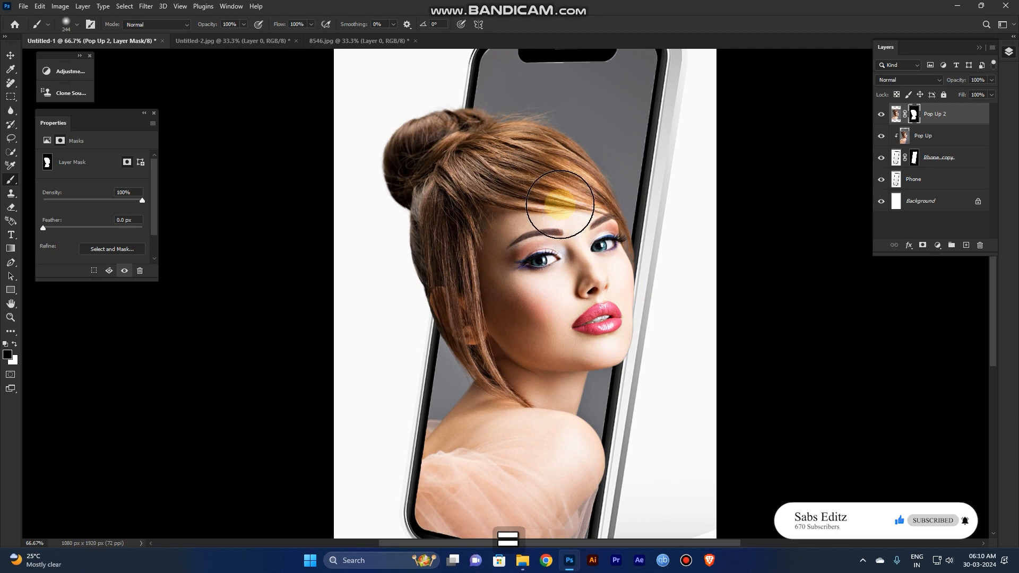
left_click_drag(558, 205, 579, 302)
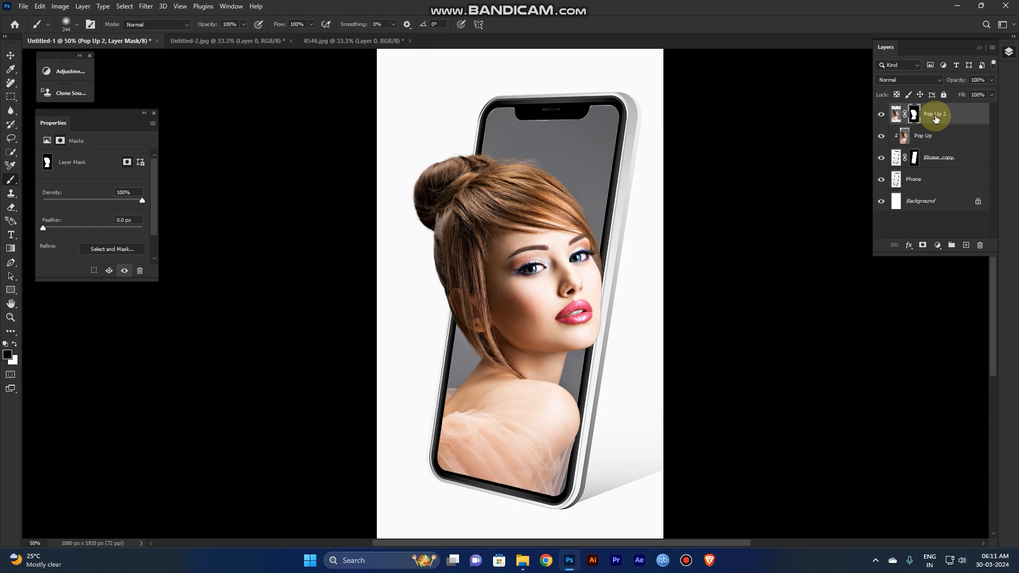
Add a Pop Up 2 drop shadow with opacity 32%, distance 23 and size about 18
left_click(896, 113)
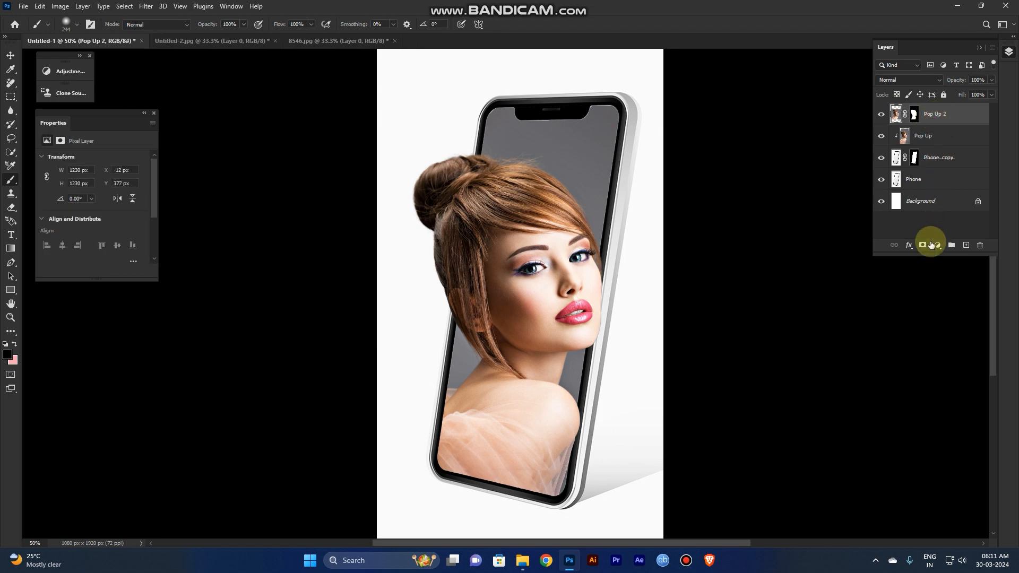
left_click(937, 245)
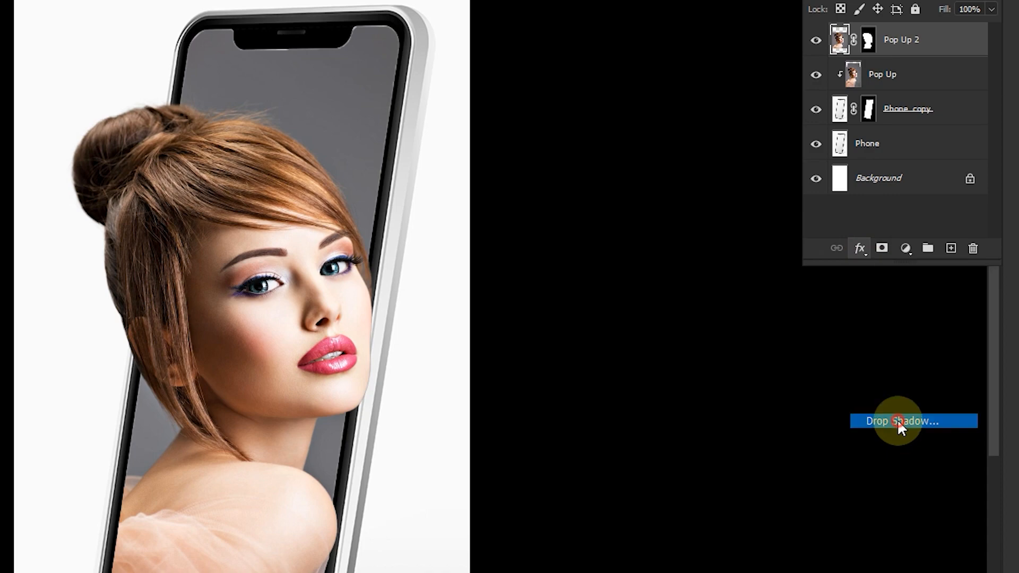
left_click(901, 421)
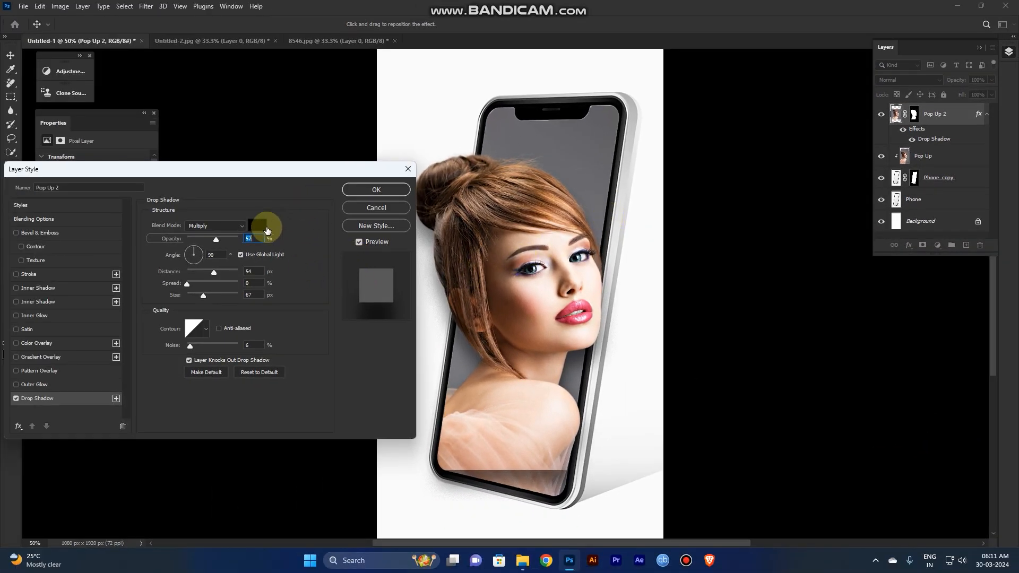
mouse_move(257, 214)
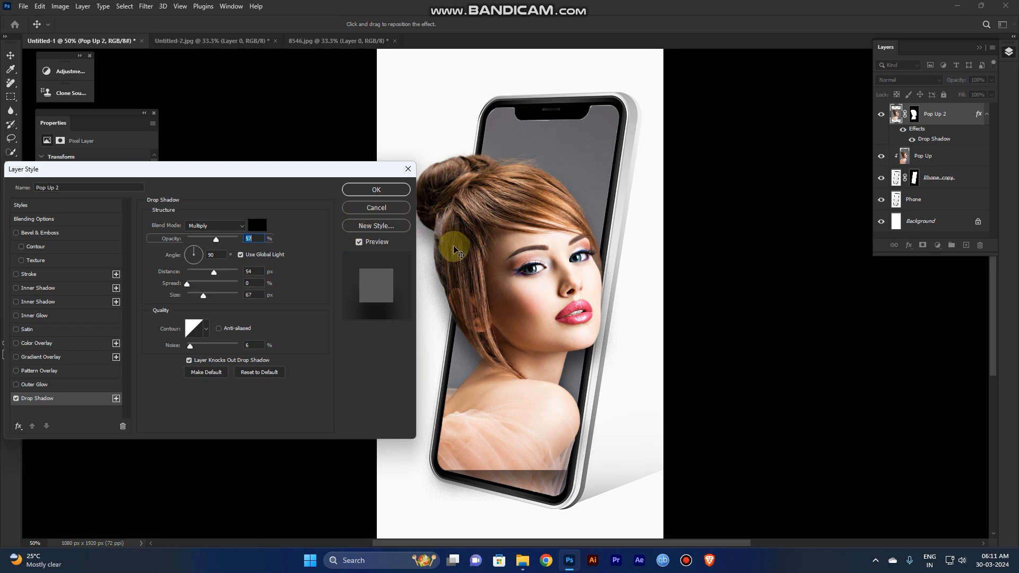
left_click_drag(216, 239, 211, 239)
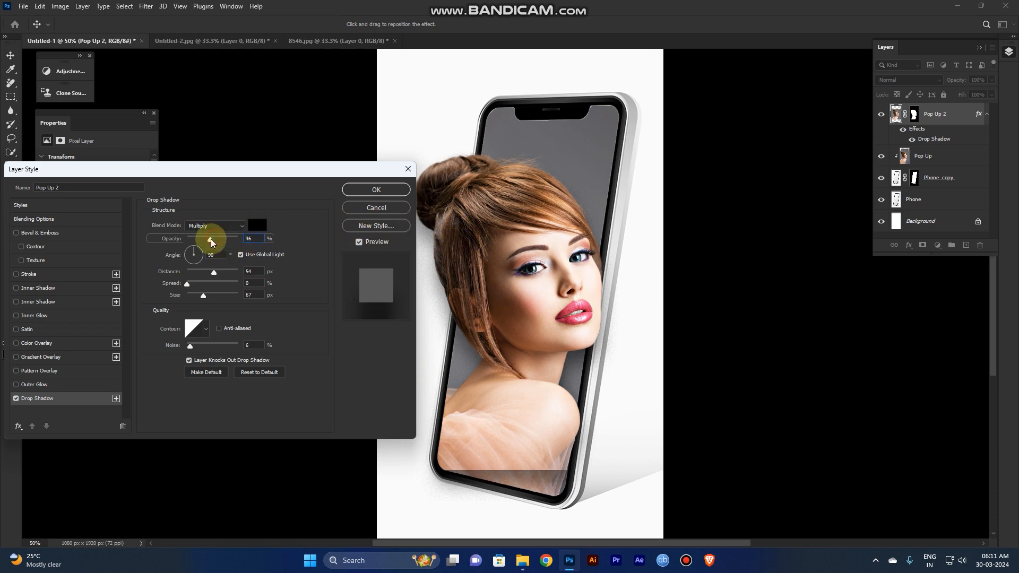
left_click_drag(210, 240, 201, 240)
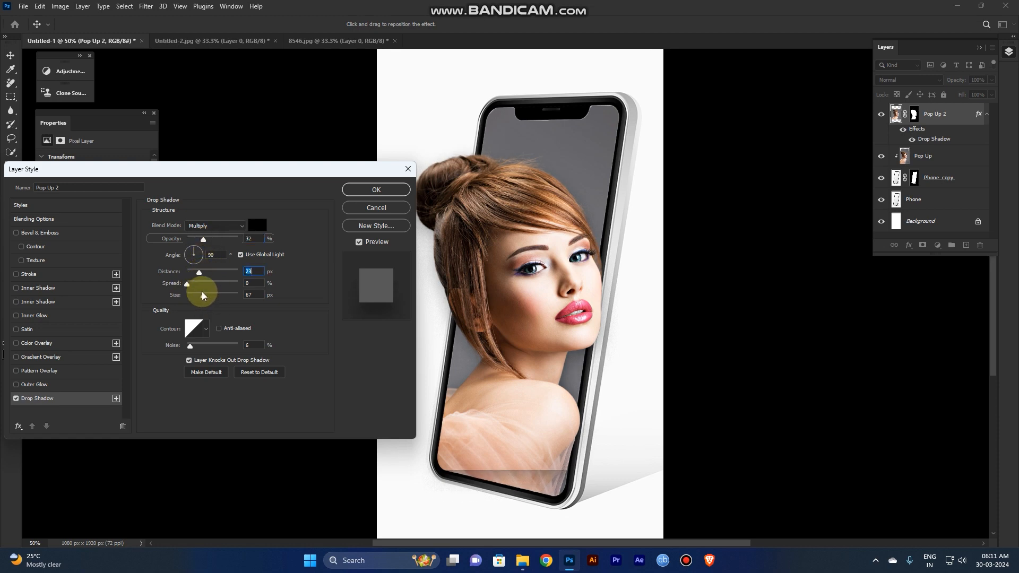
left_click_drag(221, 295, 194, 294)
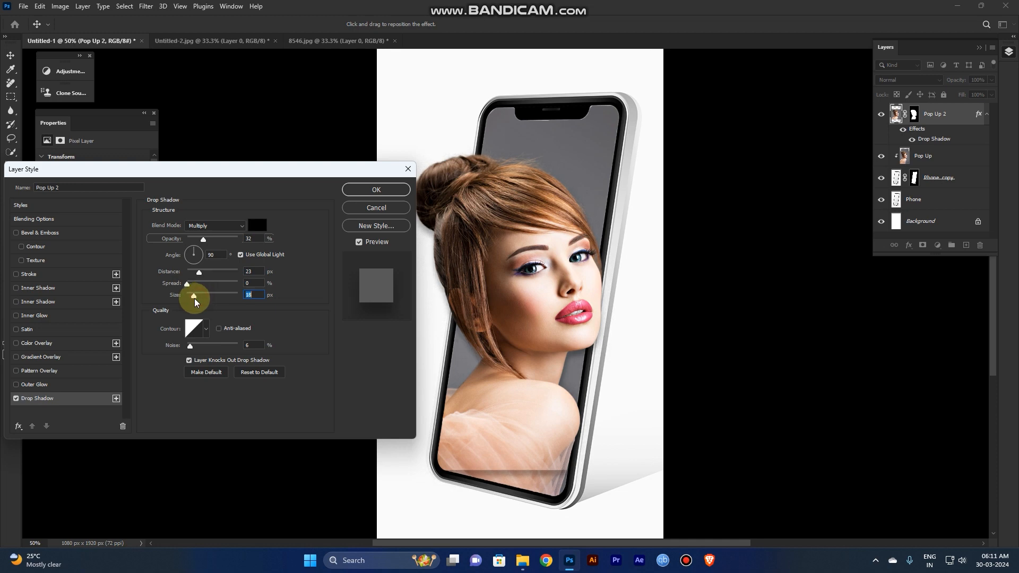
left_click(376, 190)
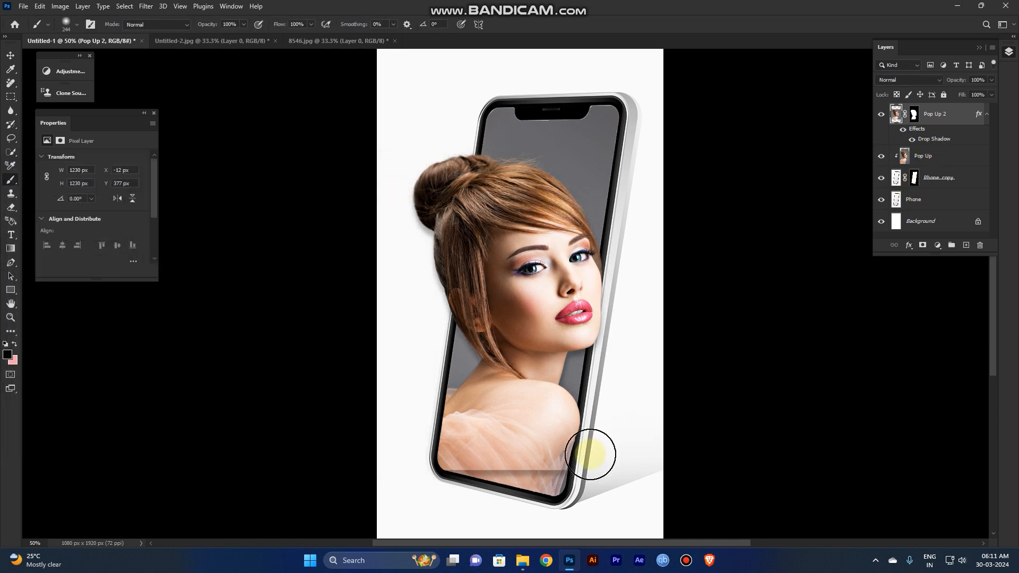
Pan to the phone's bottom, fill a rectangular marquee selection, then deselect
key("space")
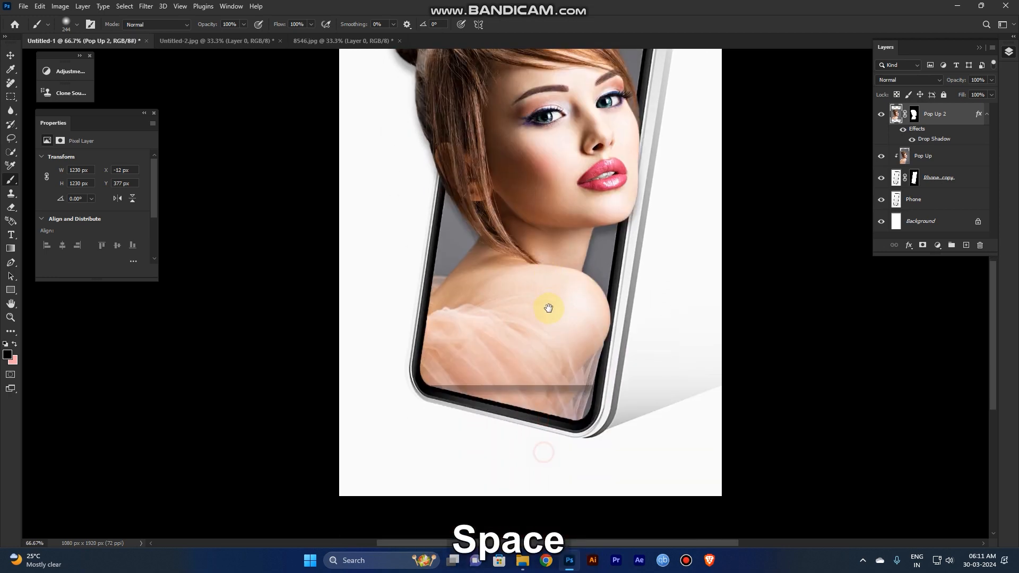
left_click(932, 156)
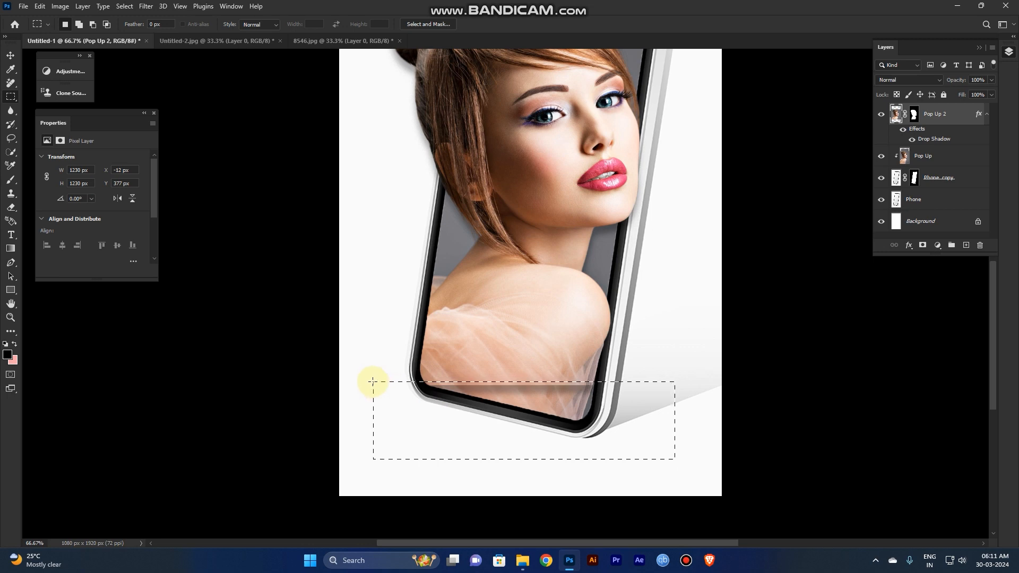
key("Shift+F5")
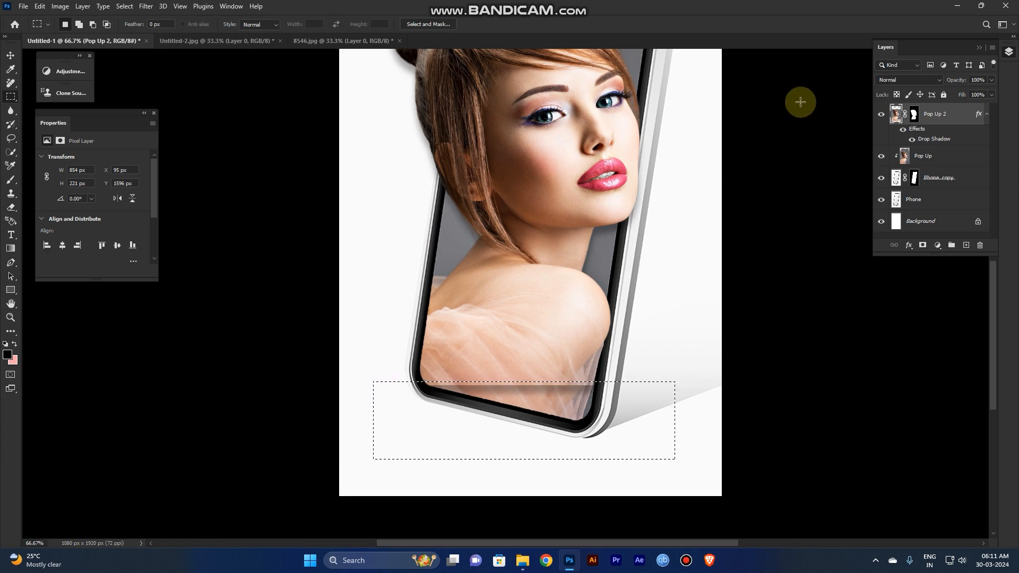
key("Ctrl+D")
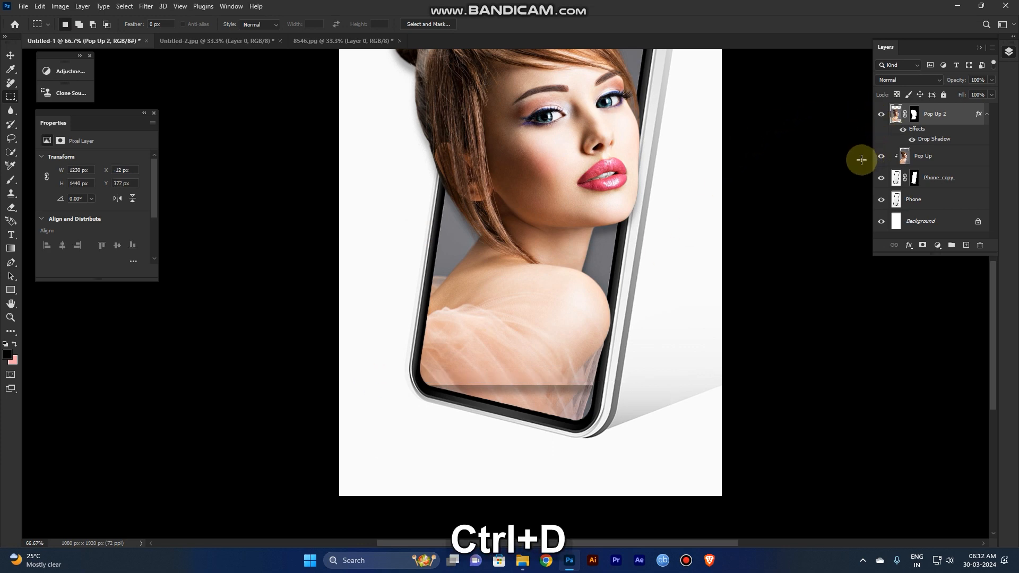
Paint white on the Pop Up 2 mask within the screen selection to reveal the shoulders
left_click(912, 114)
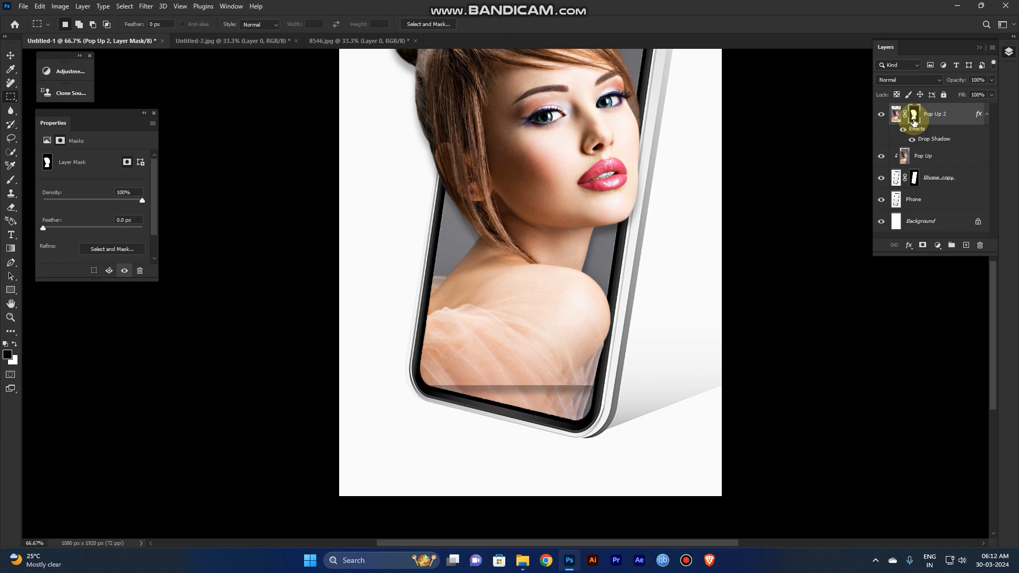
key("b")
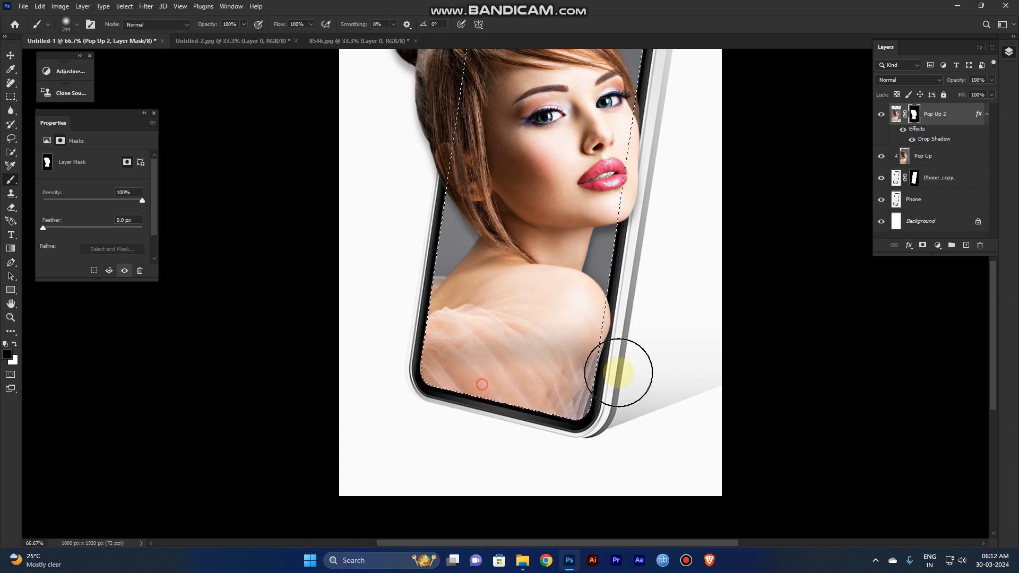
key("ctrl")
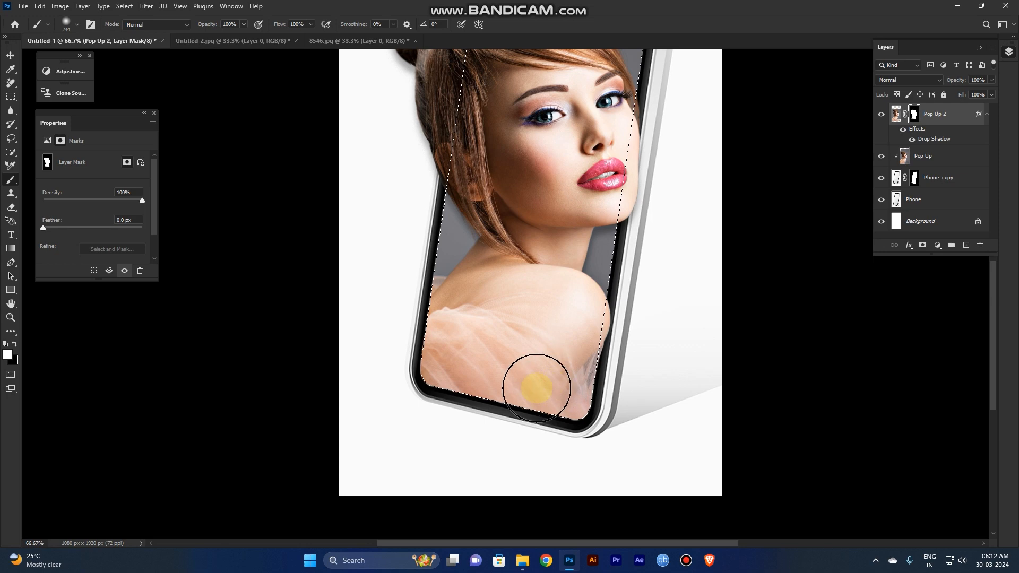
key("Ctrl+D")
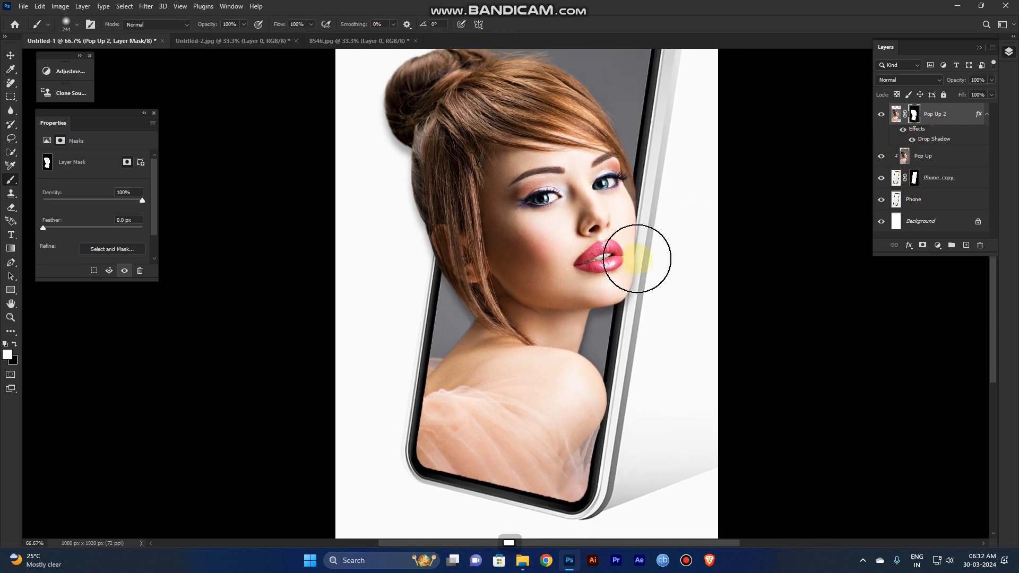
key("space")
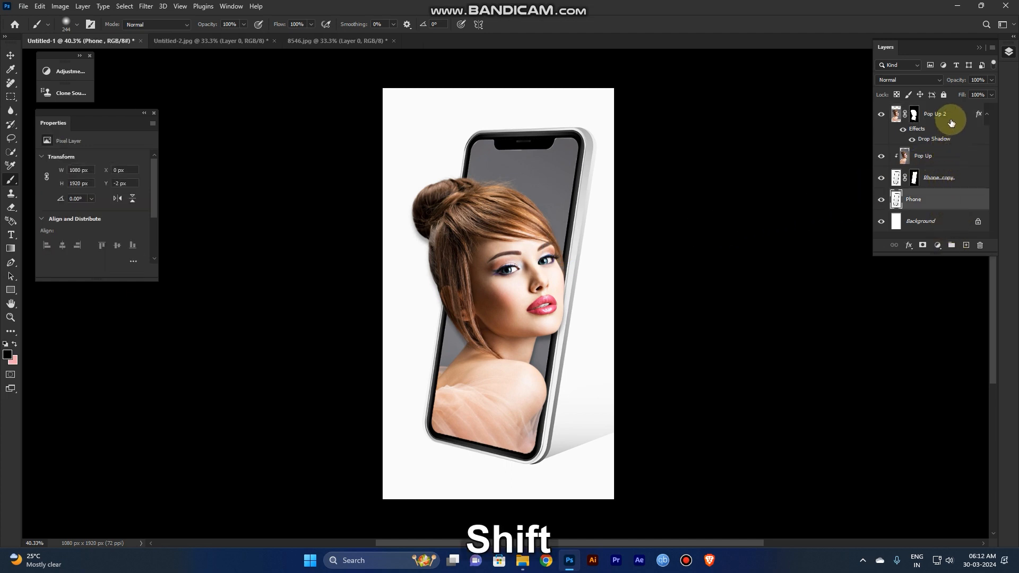
Group the phone and model layers and add a Vibrance adjustment layer
key("Ctrl+G")
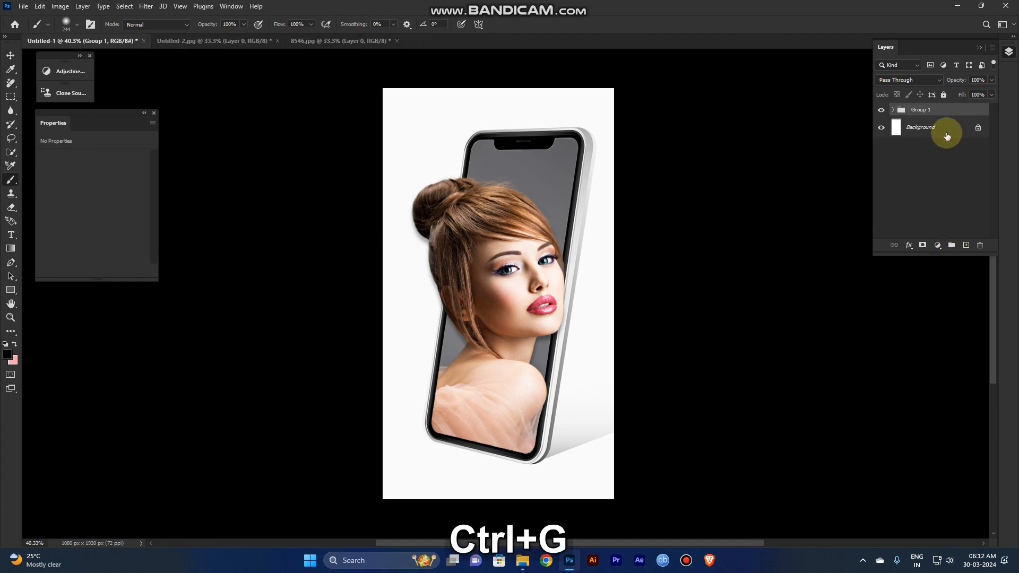
left_click(925, 247)
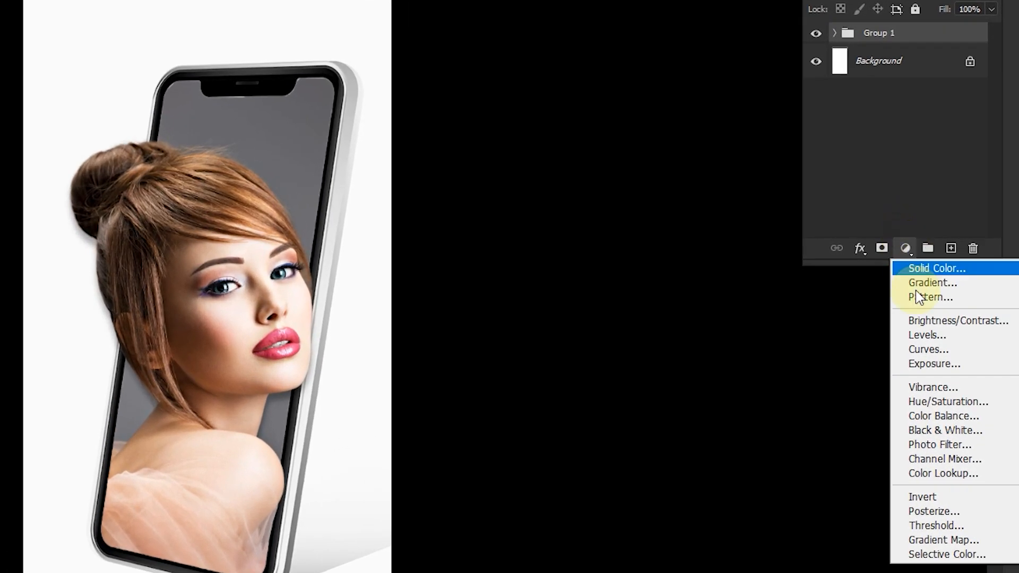
left_click(931, 387)
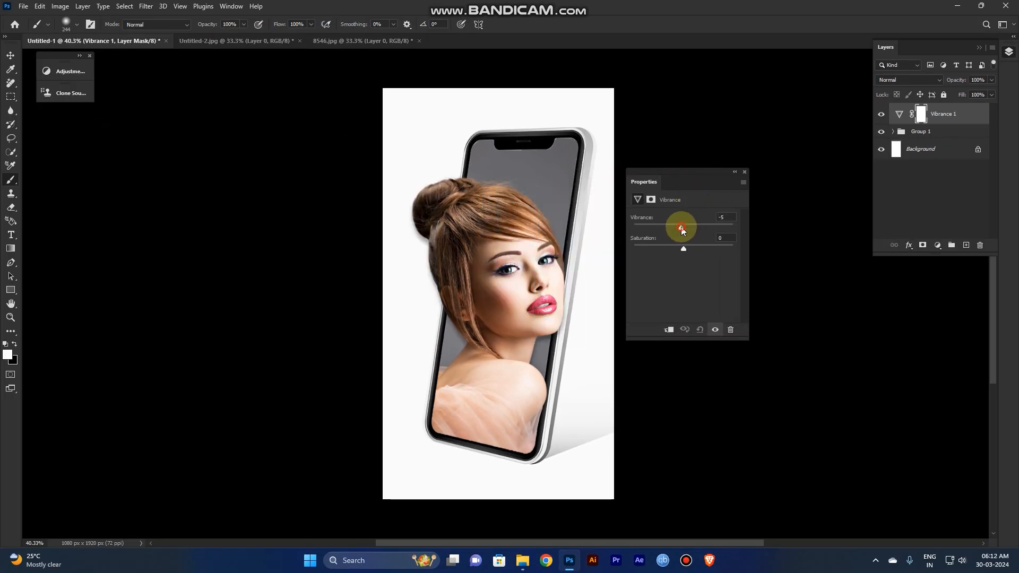
Set Vibrance to +18 and Saturation to +6
left_click_drag(680, 228, 698, 229)
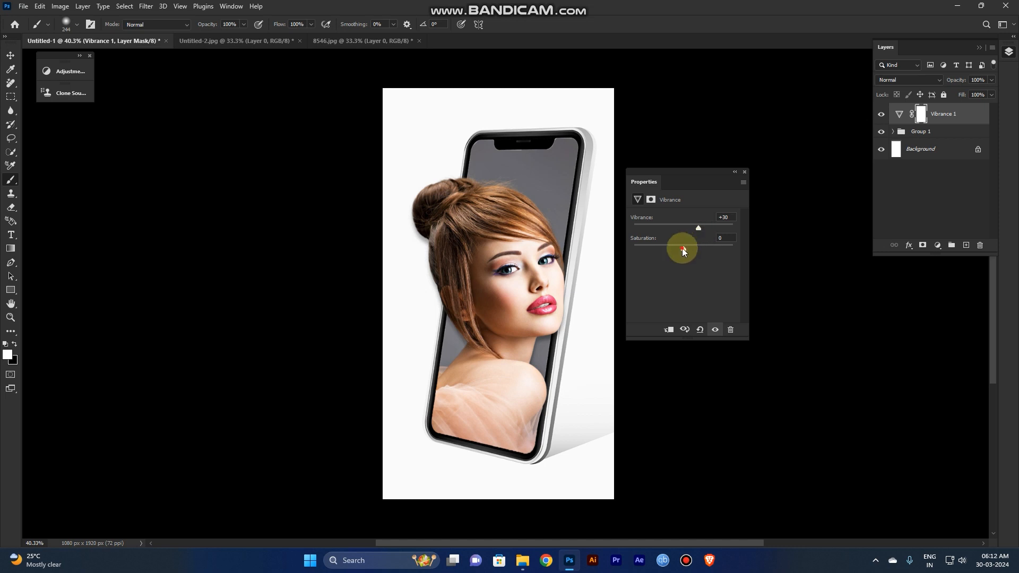
left_click_drag(682, 247, 669, 248)
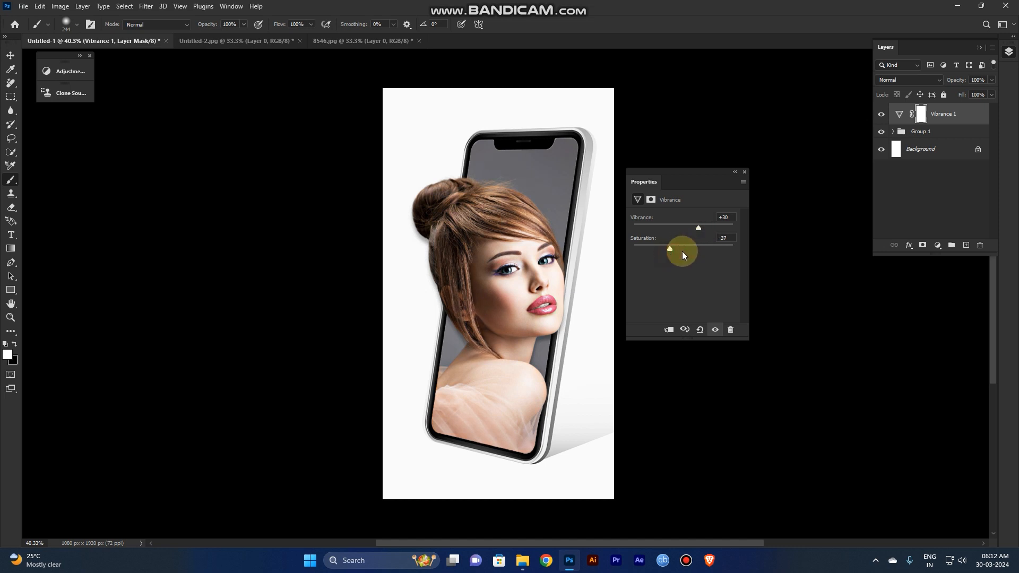
left_click_drag(669, 249, 681, 248)
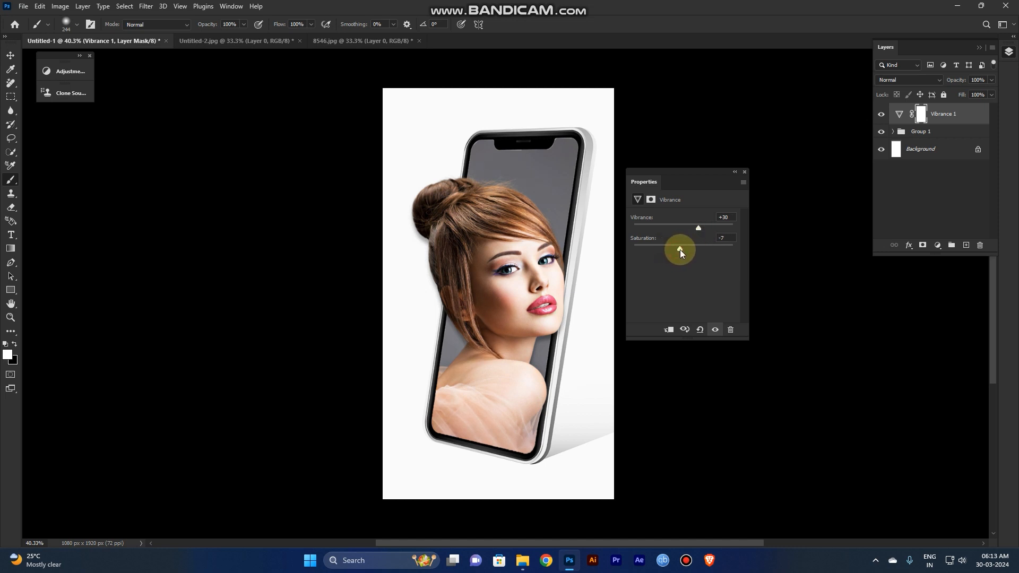
left_click_drag(681, 252, 698, 248)
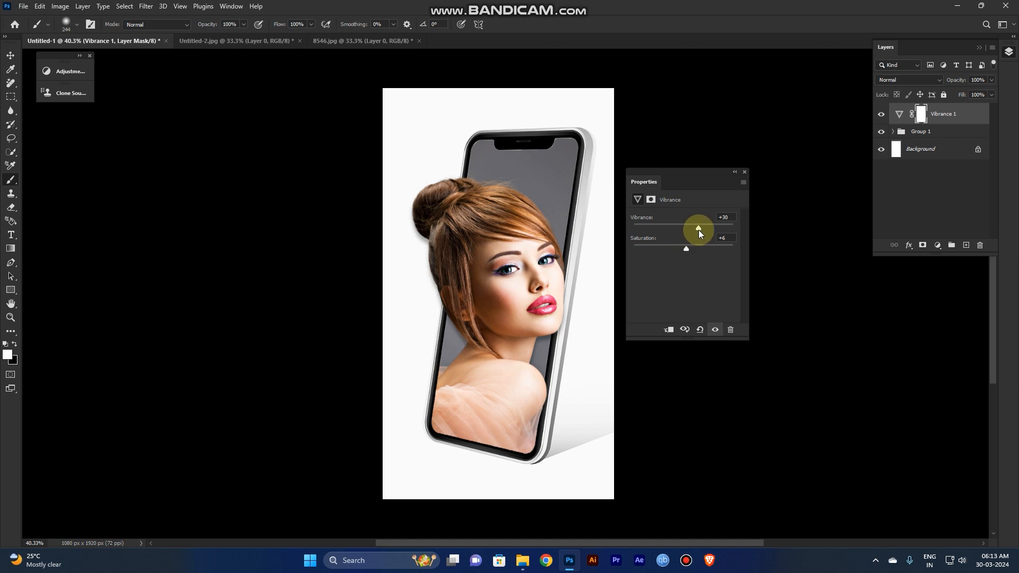
left_click_drag(698, 228, 694, 228)
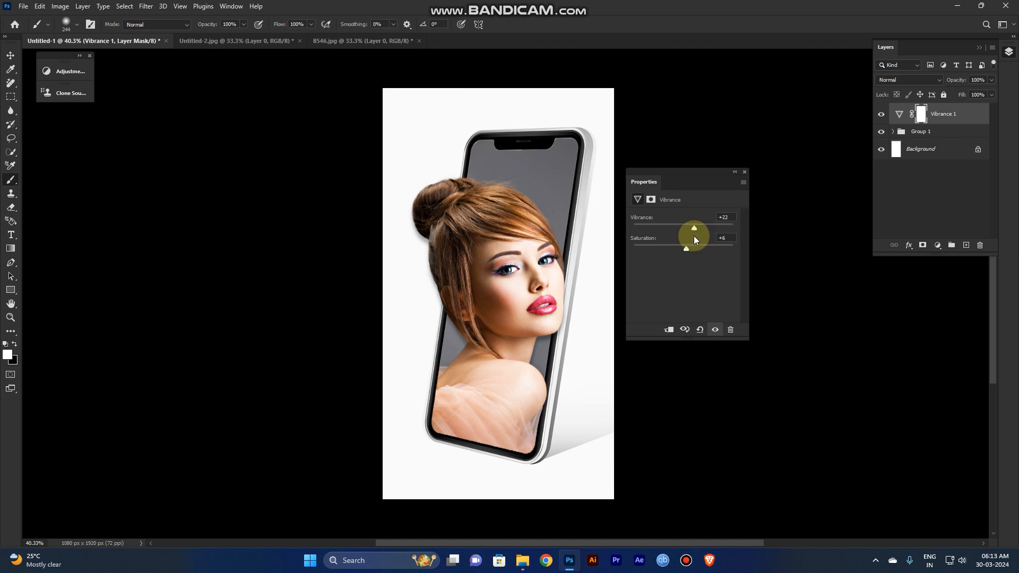
left_click_drag(693, 228, 692, 228)
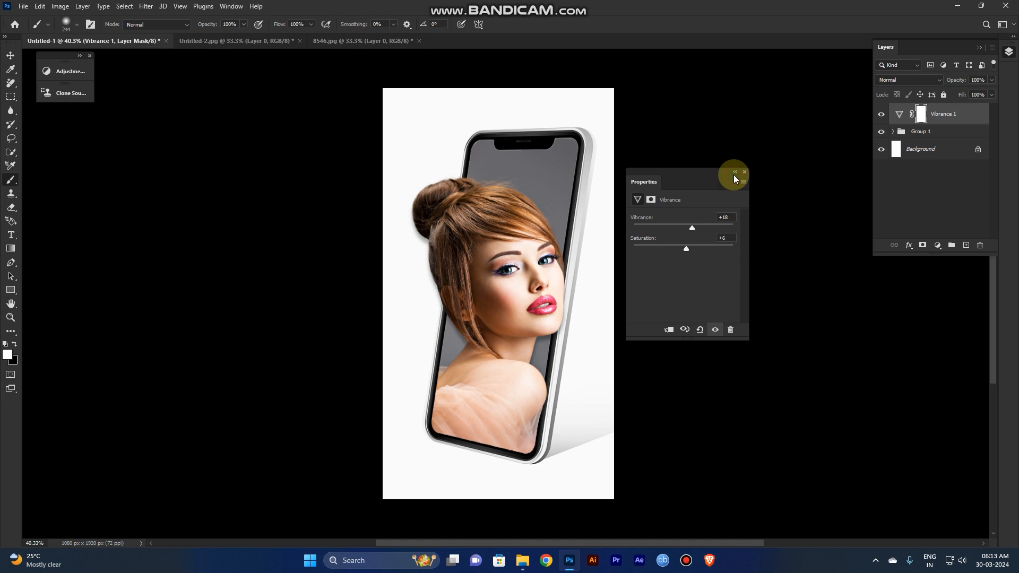
key("Ctrl")
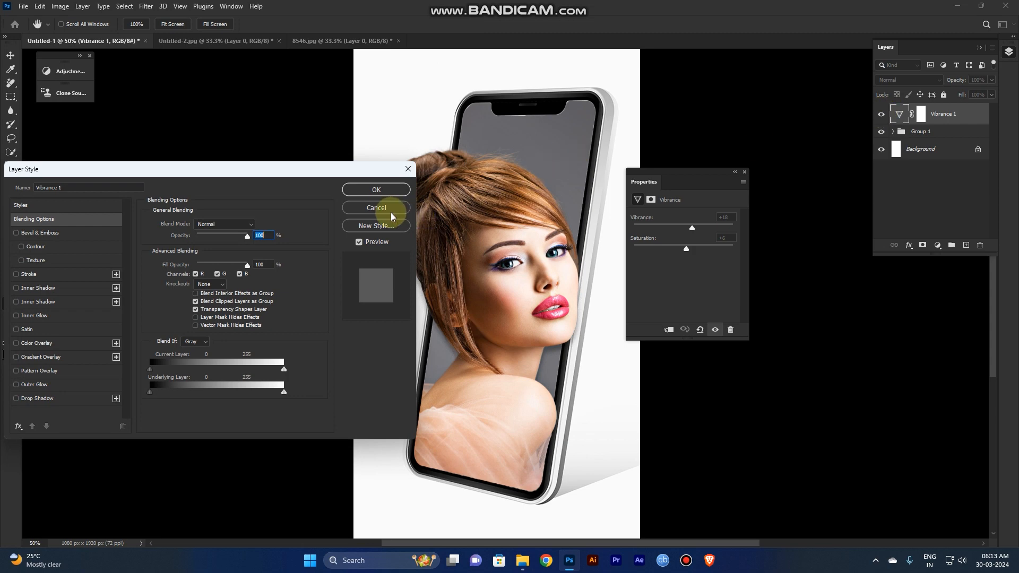
Cancel the Layer Style dialog, toggle Vibrance 1 to compare, and zoom out to the whole mockup
left_click(375, 208)
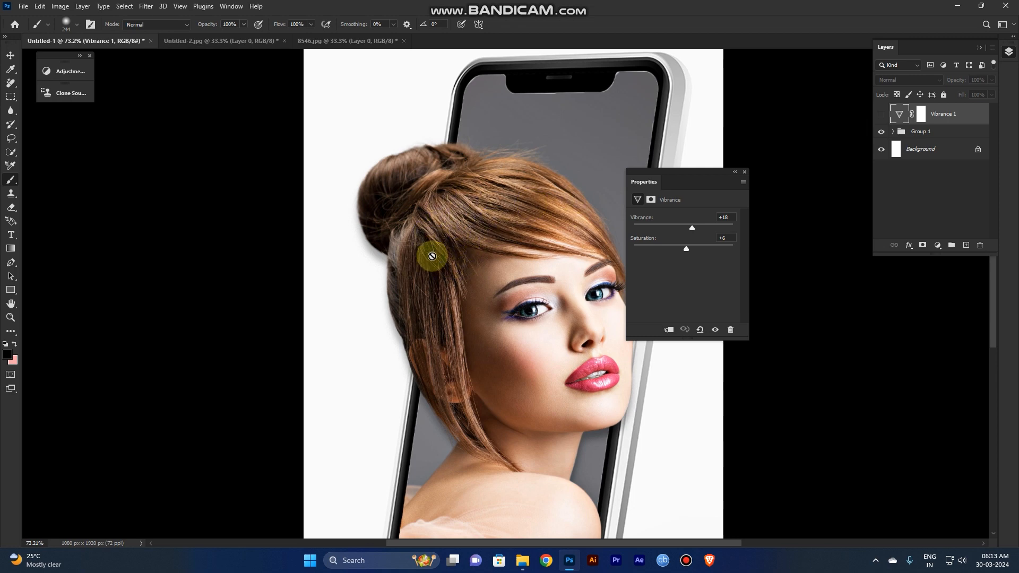
left_click(881, 114)
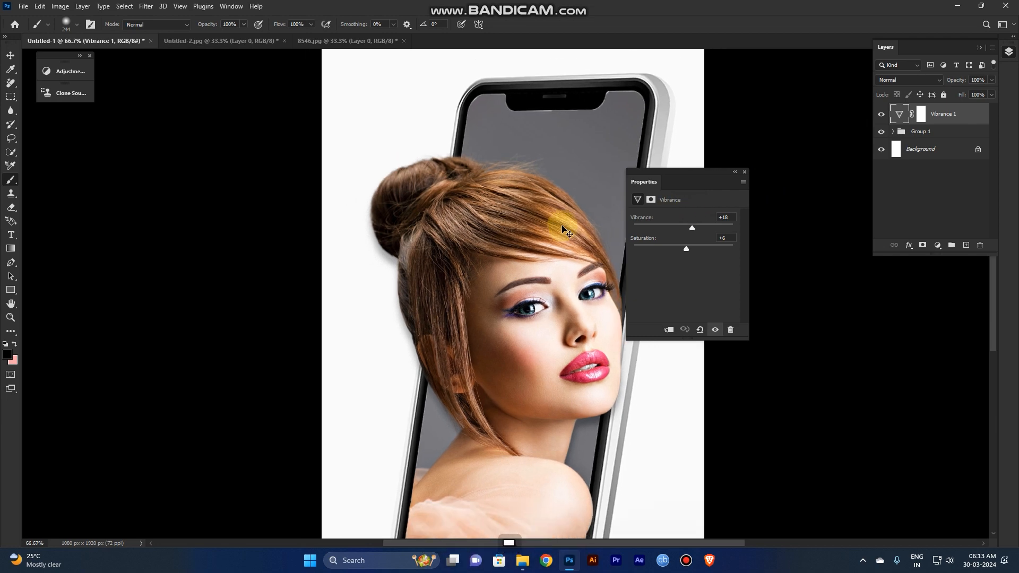
key("Ctrl+0")
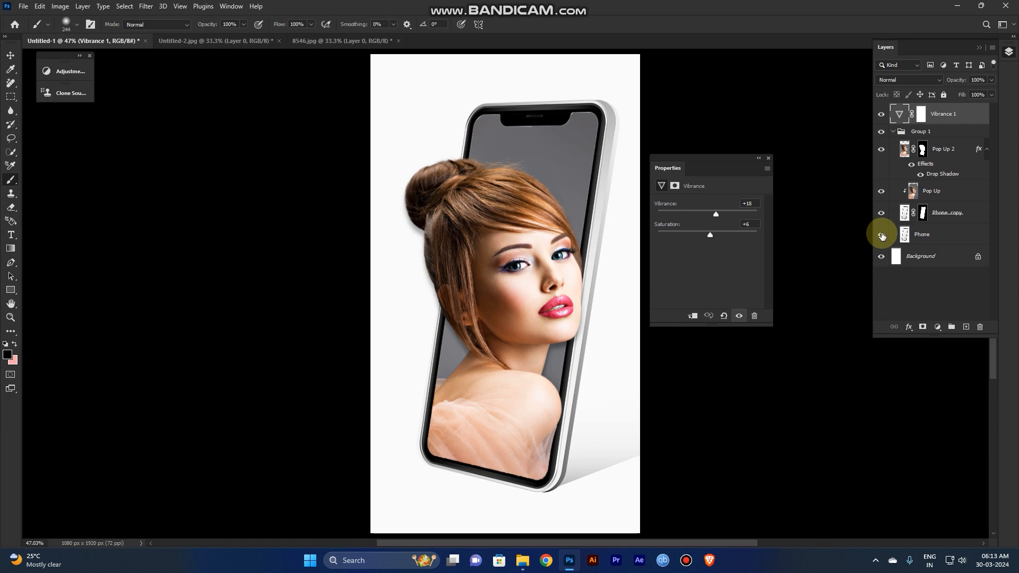
key("alt")
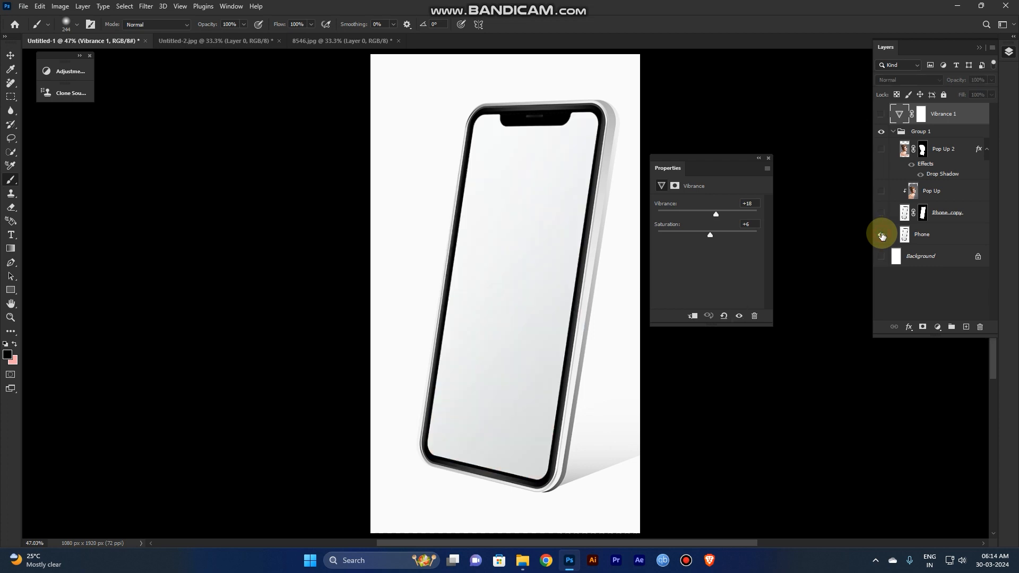
left_click(881, 234)
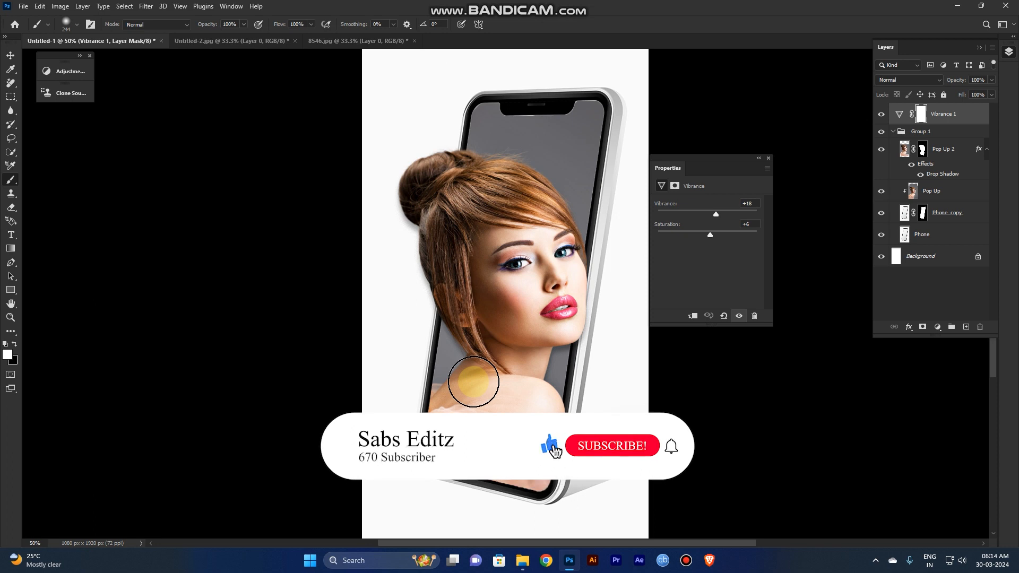
left_click(612, 446)
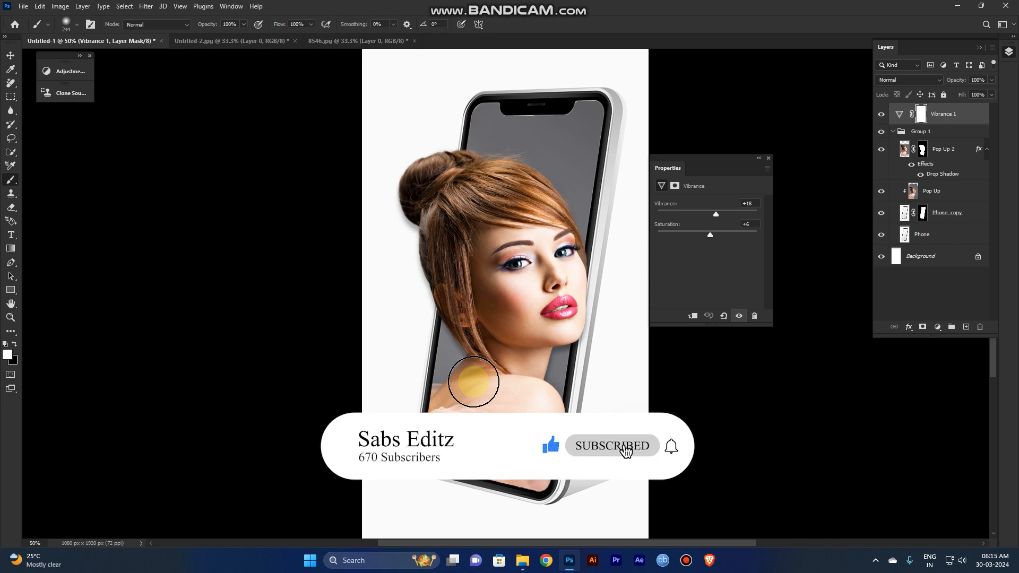